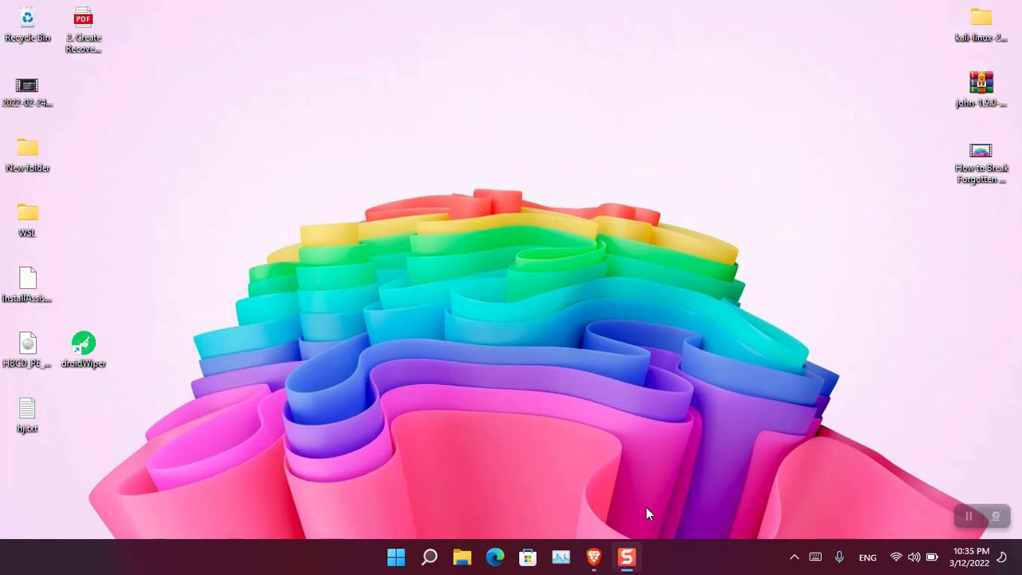
Open Brave and search Google for 'download android studio'
click(593, 556)
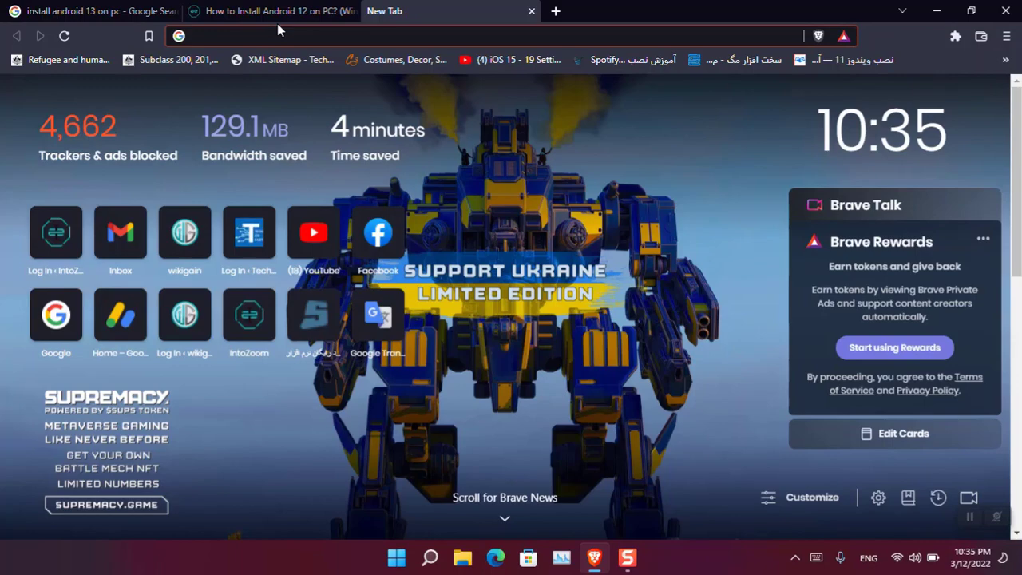
text(downlaod a)
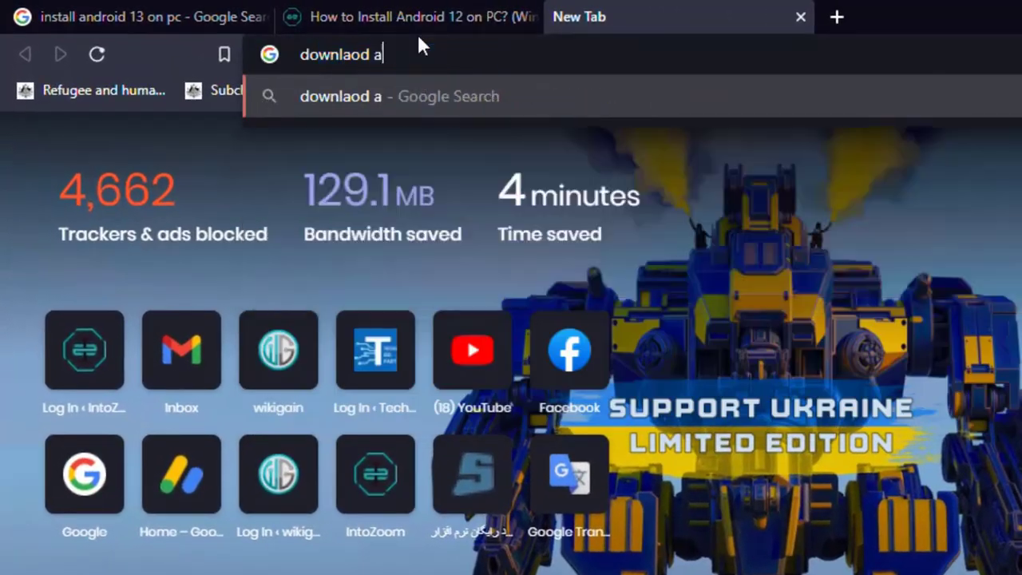
text(ndroid srudio)
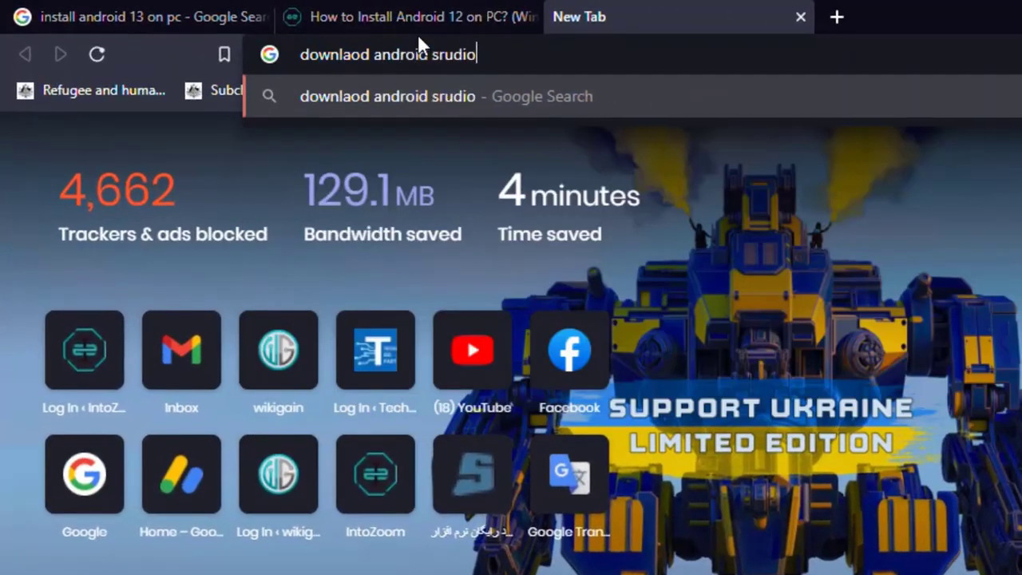
key(Return)
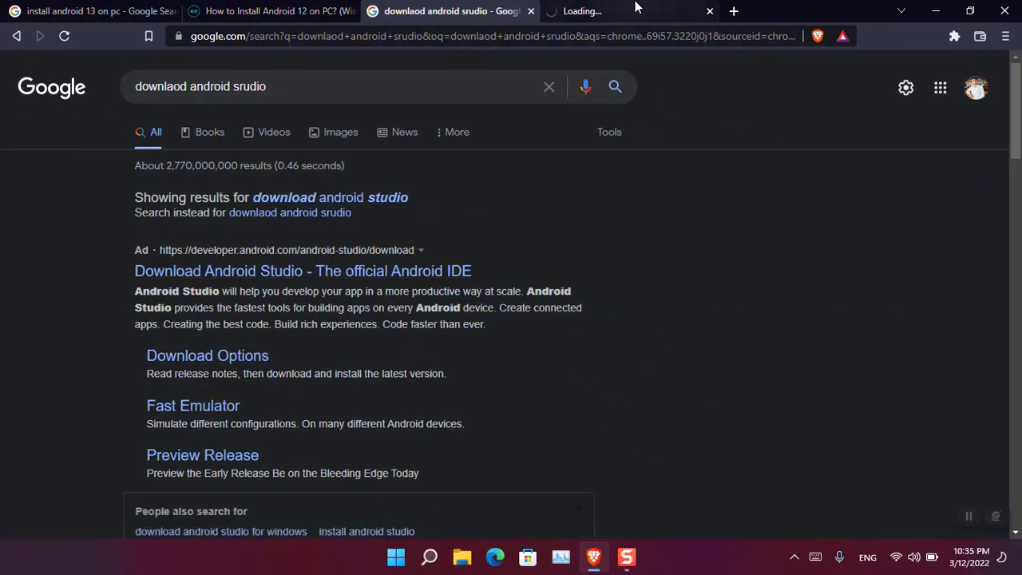
Open the official Android Studio download page, agree to the terms, and download the Windows installer
click(302, 270)
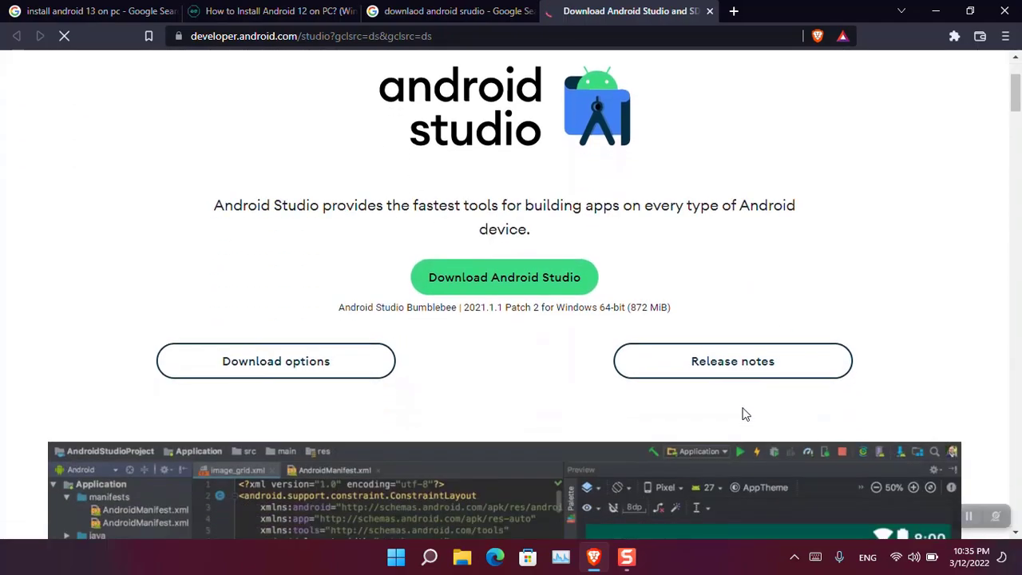
click(505, 277)
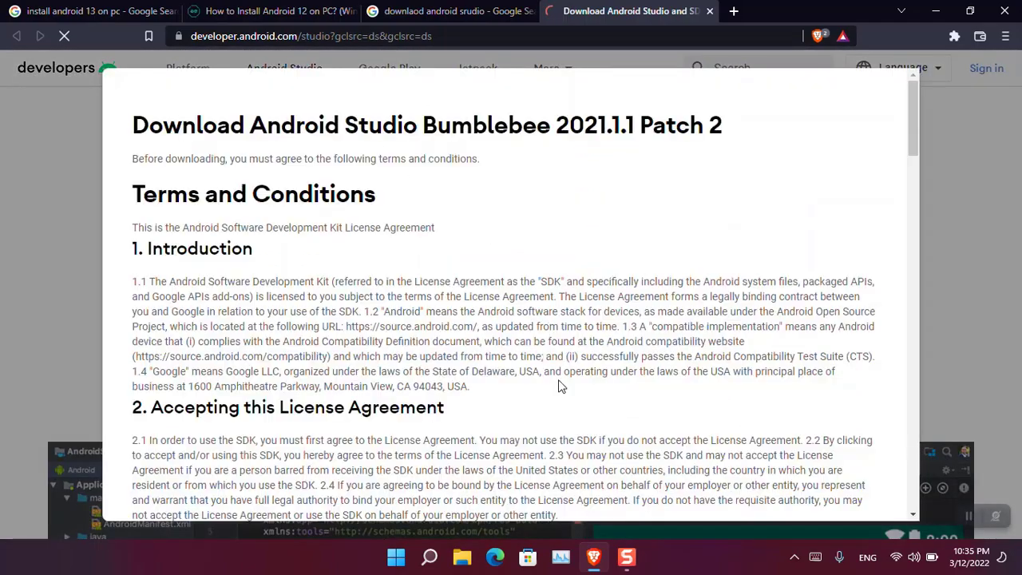
scroll(down, 3)
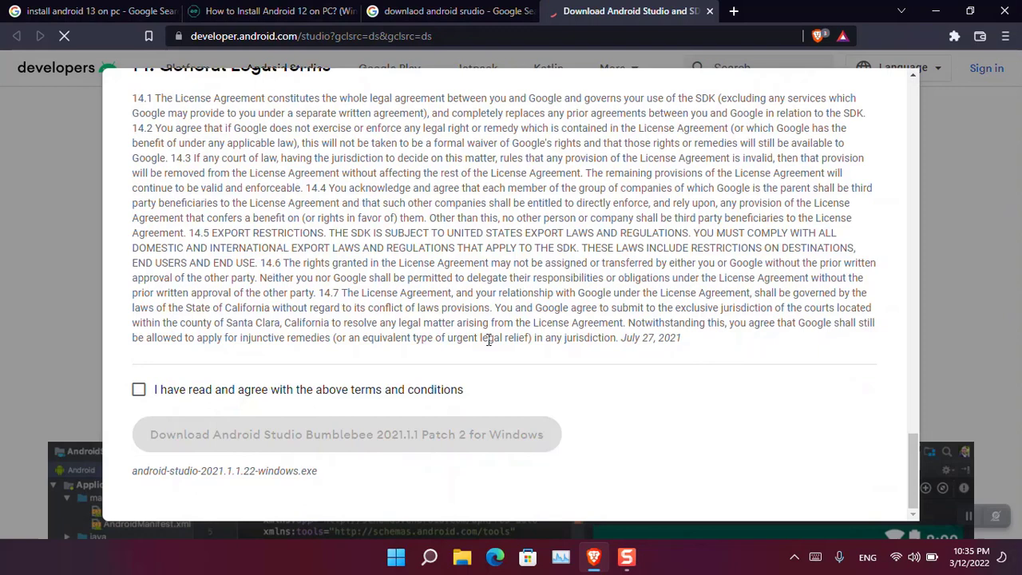
click(138, 390)
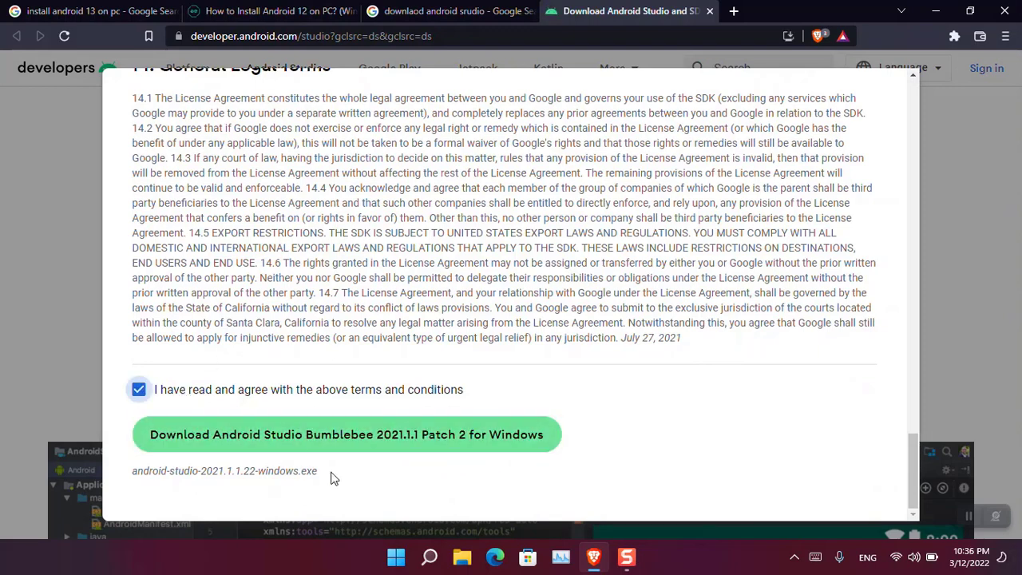
click(346, 434)
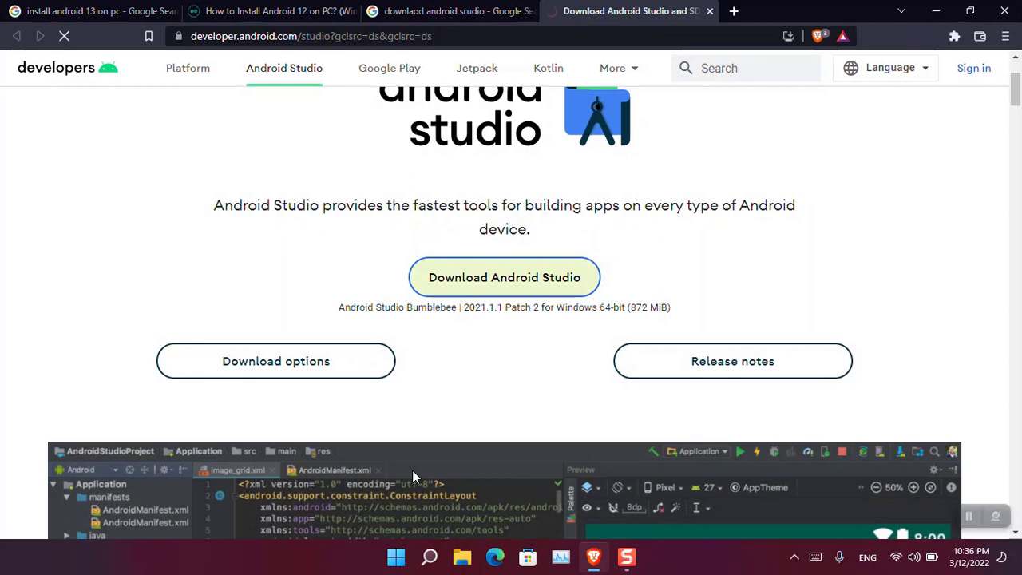
click(504, 277)
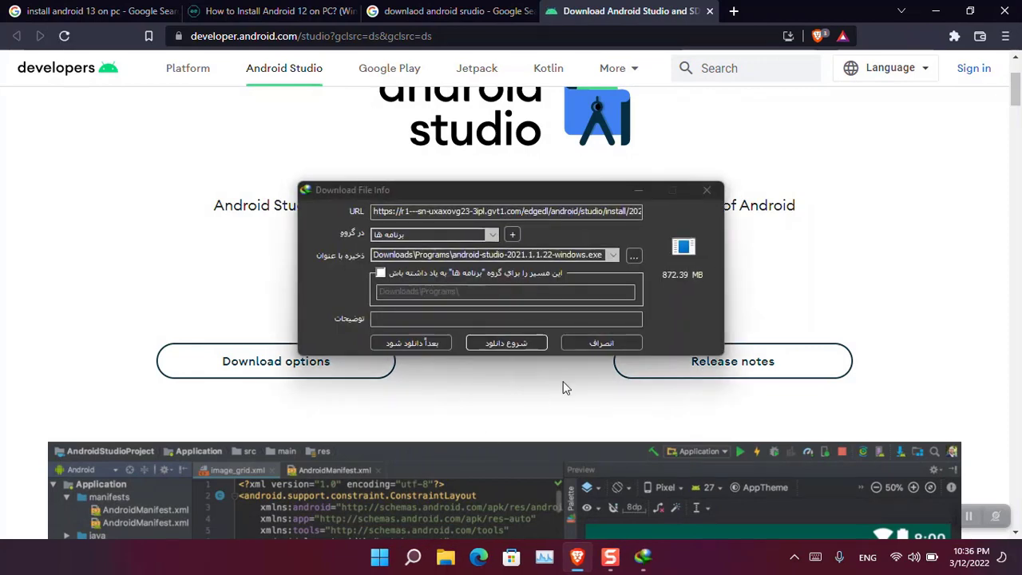
Download the 872 MB Android Studio installer in Internet Download Manager and run it
click(506, 343)
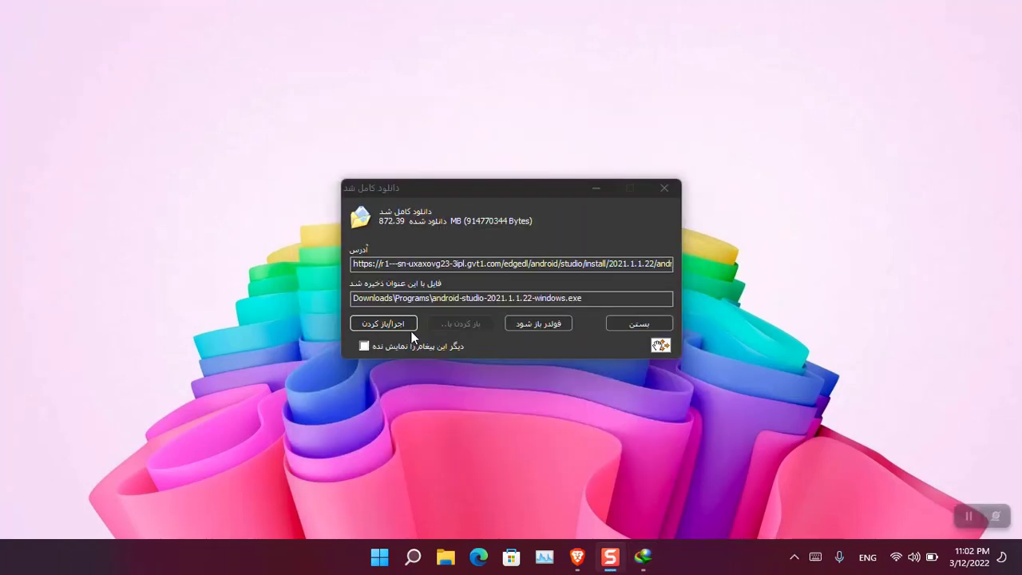
click(383, 324)
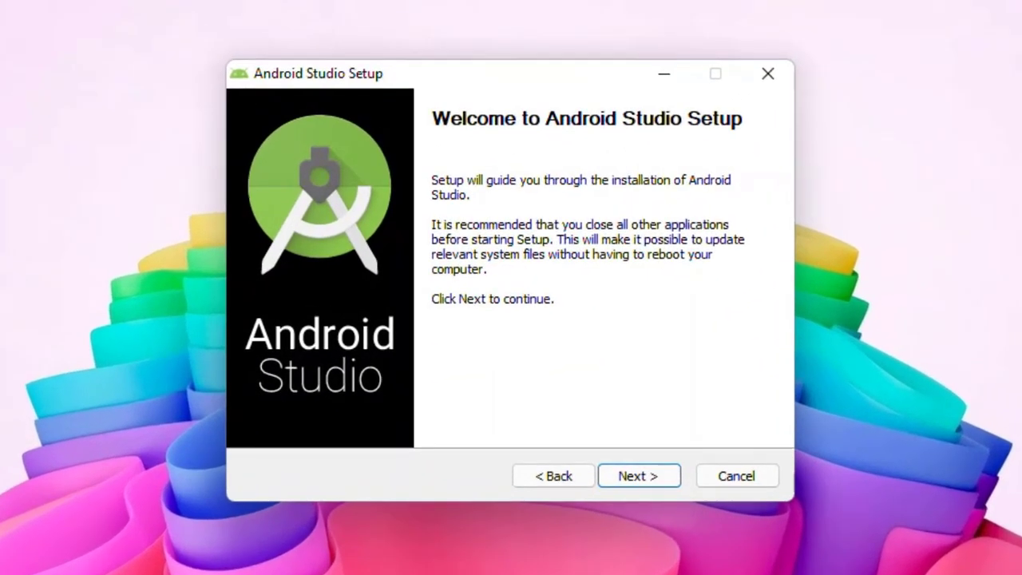
Install Android Studio plus Android Virtual Device at the default location, then launch it
click(638, 475)
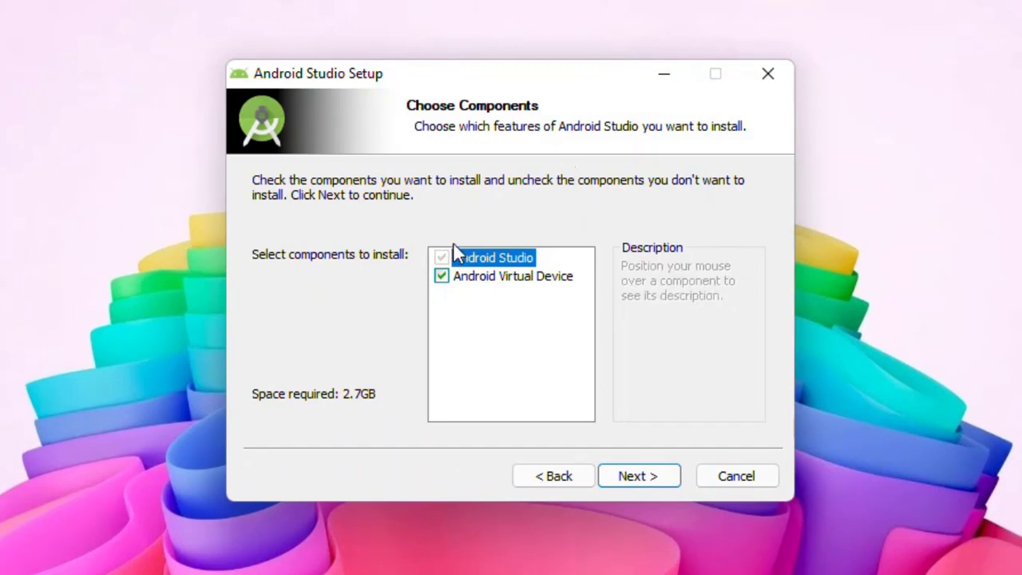
mouse_move(667, 483)
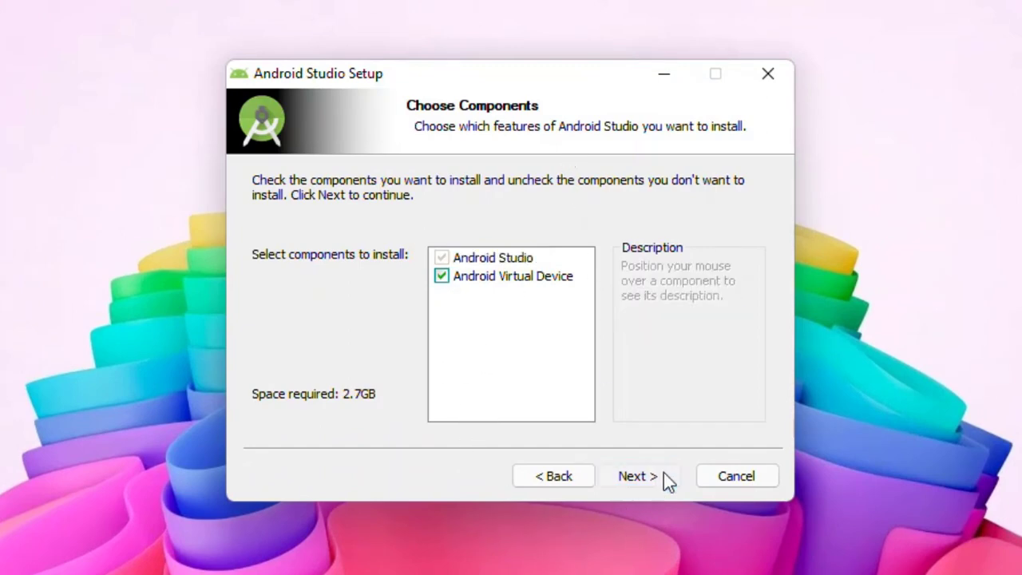
click(638, 476)
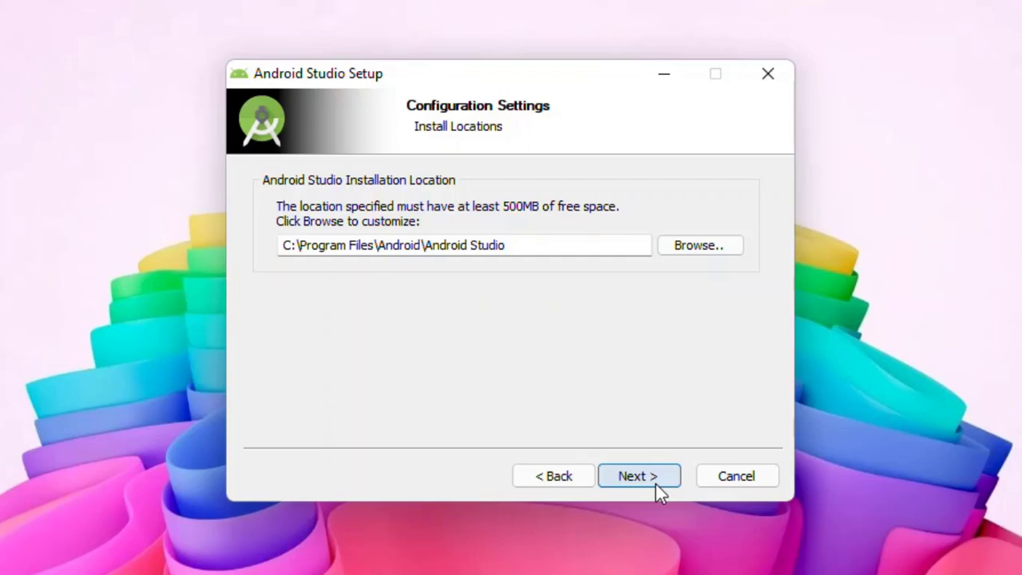
mouse_move(546, 410)
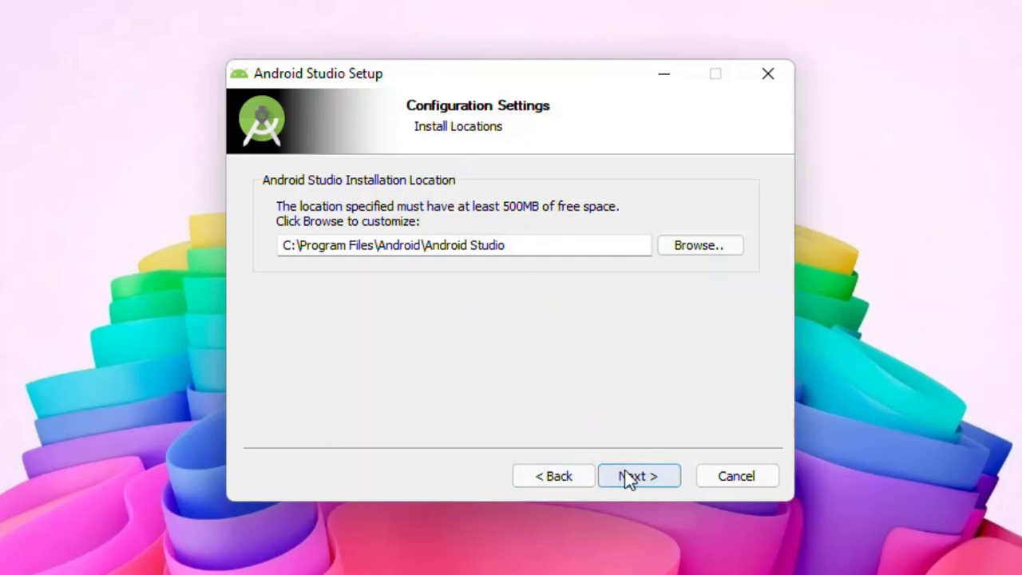
click(639, 474)
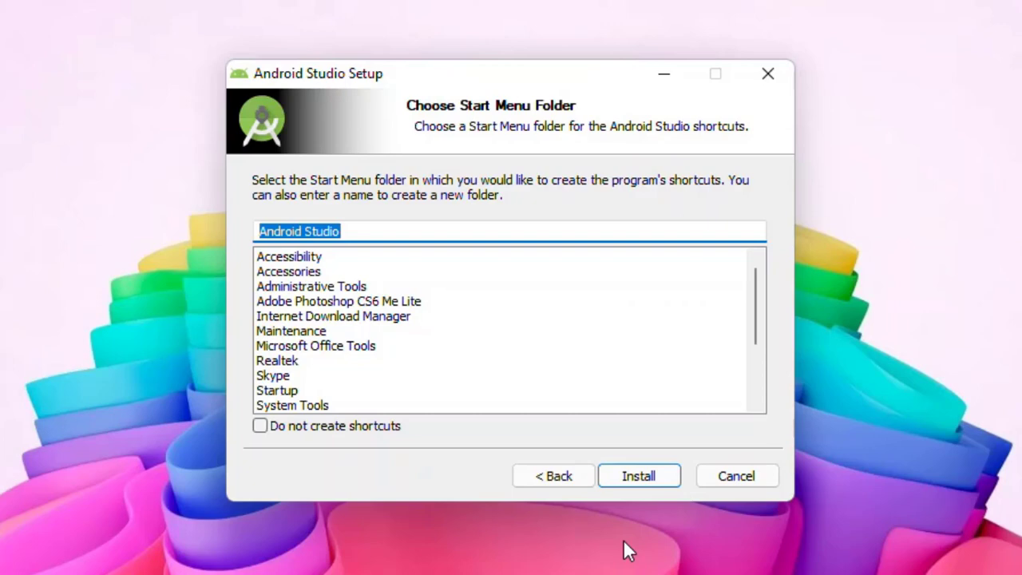
click(638, 475)
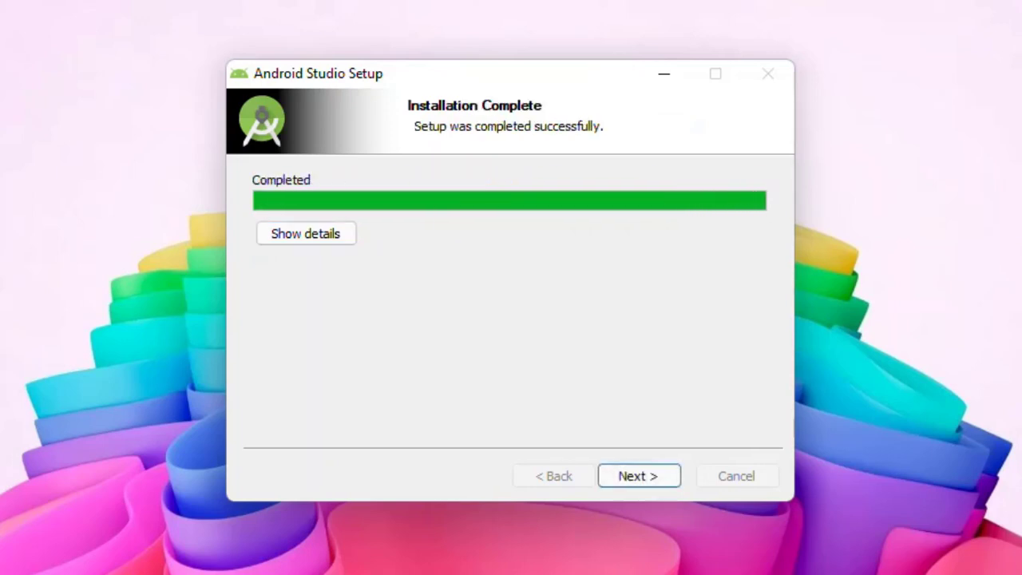
mouse_move(616, 551)
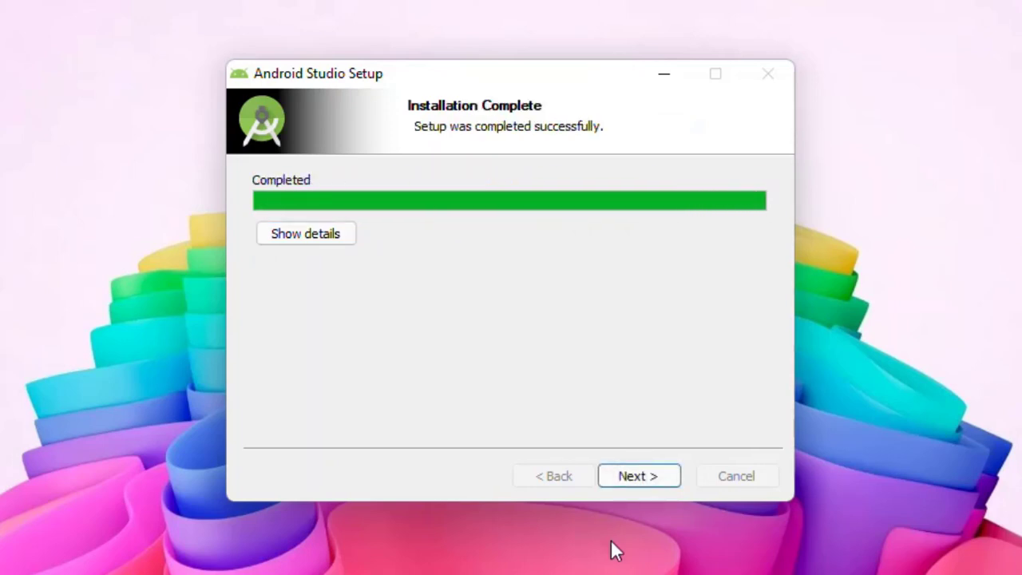
click(638, 475)
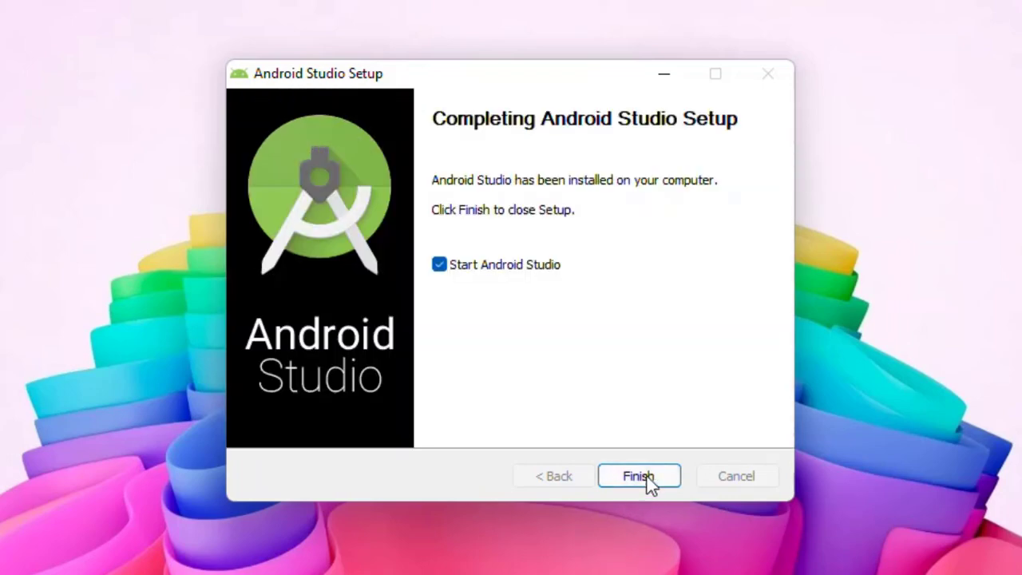
click(637, 476)
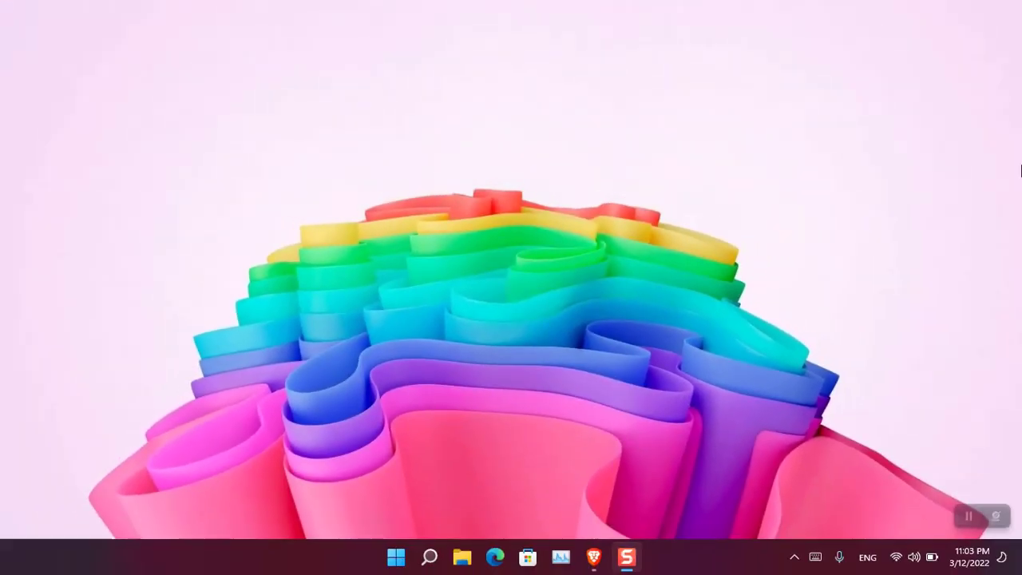
Start Android Studio with 'Do not import settings' and decline sending usage statistics
click(626, 556)
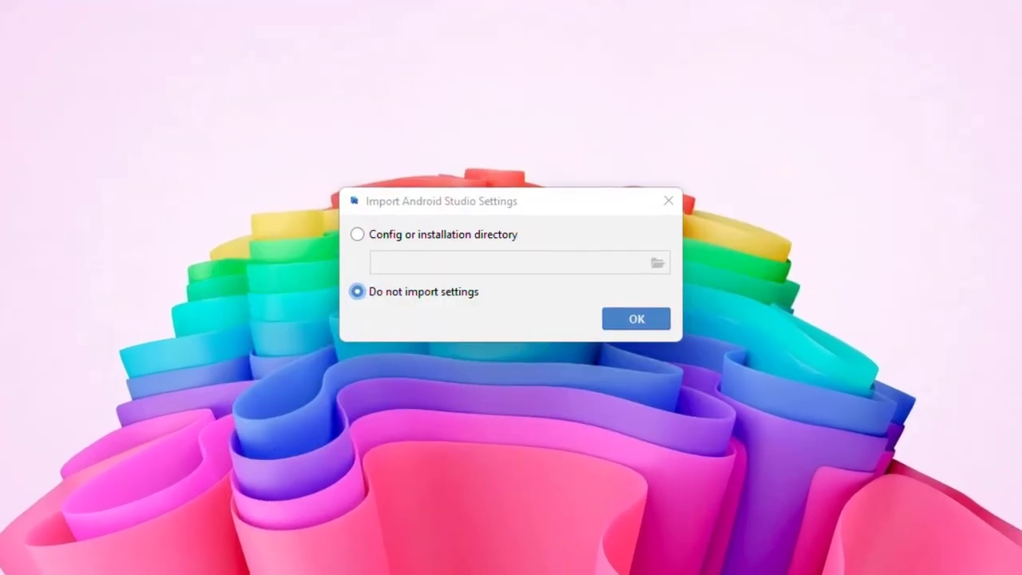
mouse_move(445, 365)
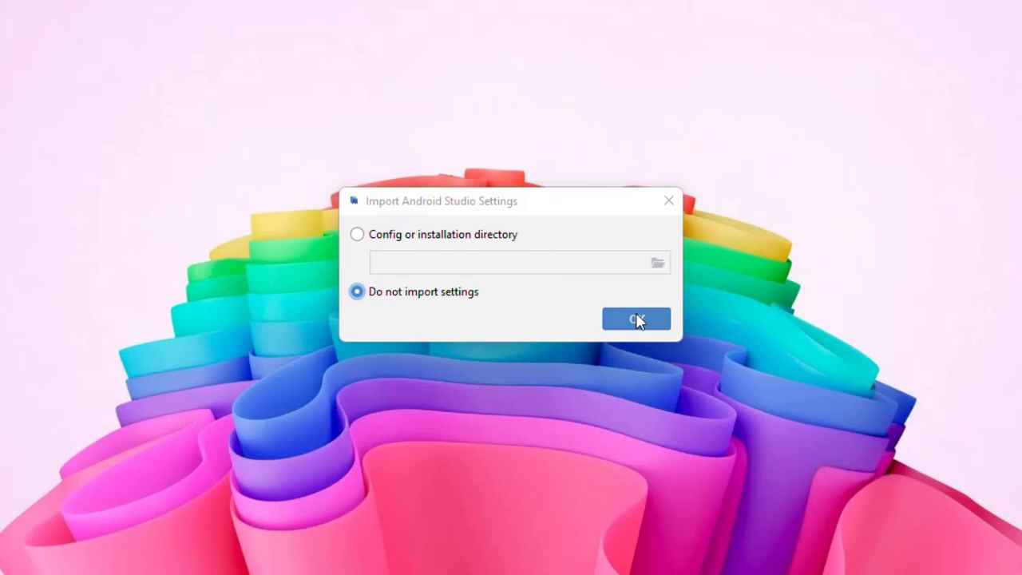
click(636, 319)
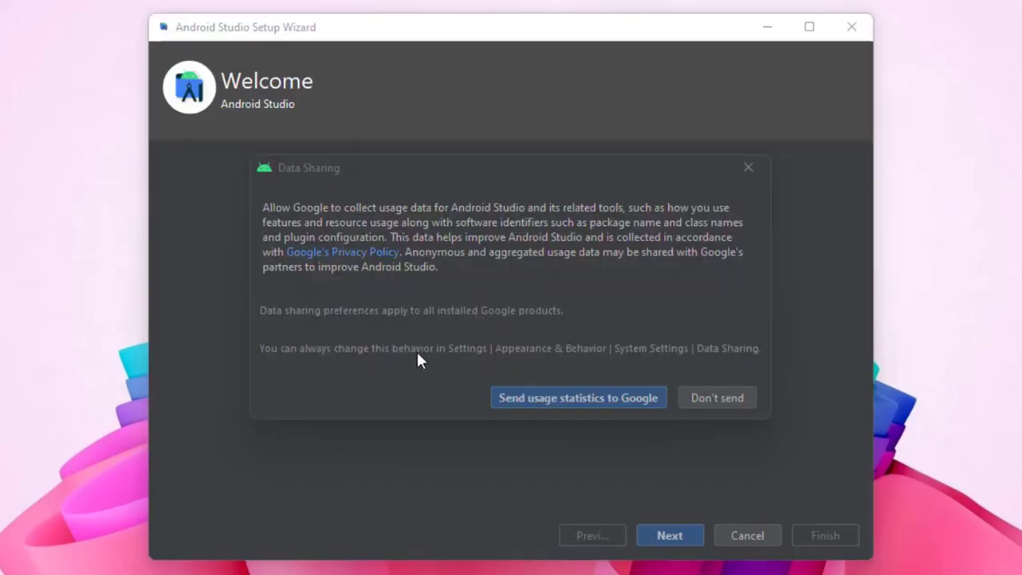
mouse_move(332, 193)
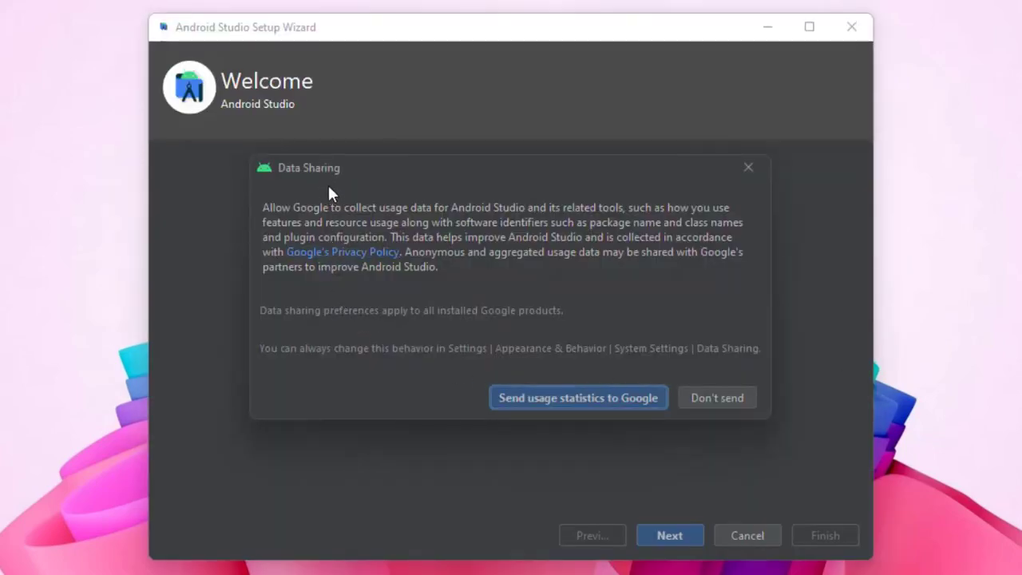
mouse_move(519, 285)
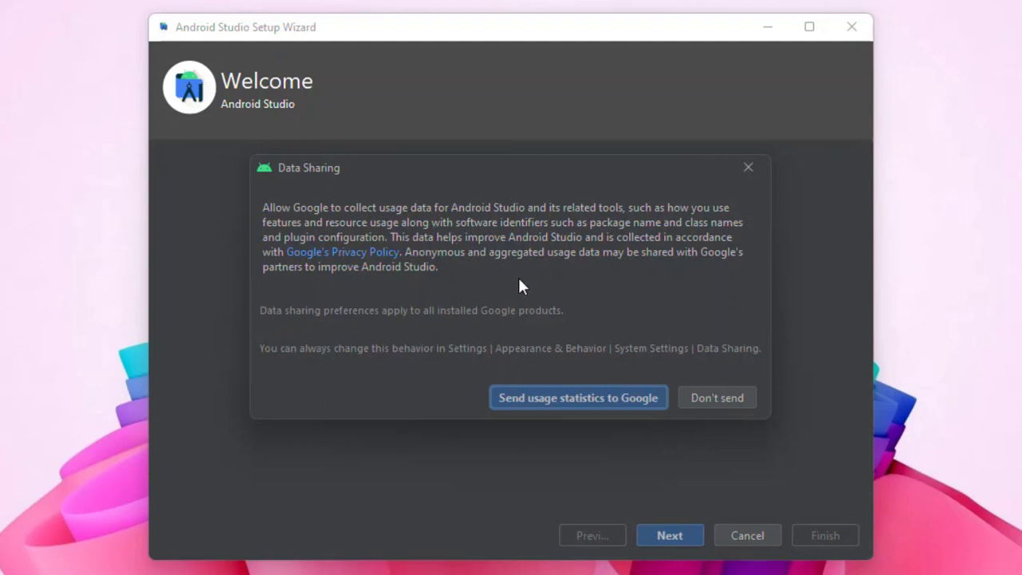
mouse_move(733, 407)
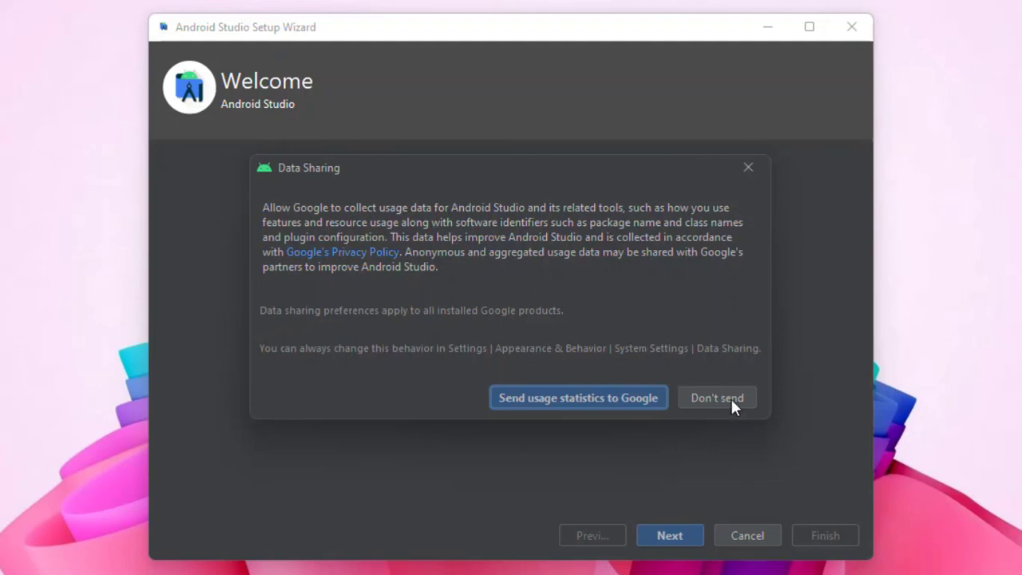
click(716, 398)
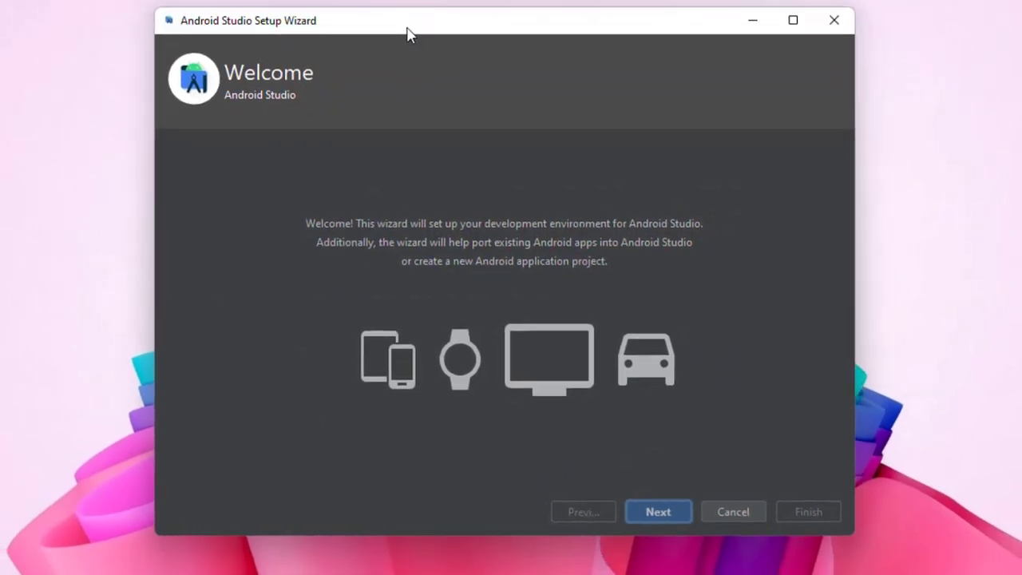
Choose the Standard install type and the Light theme in the Setup Wizard
click(658, 511)
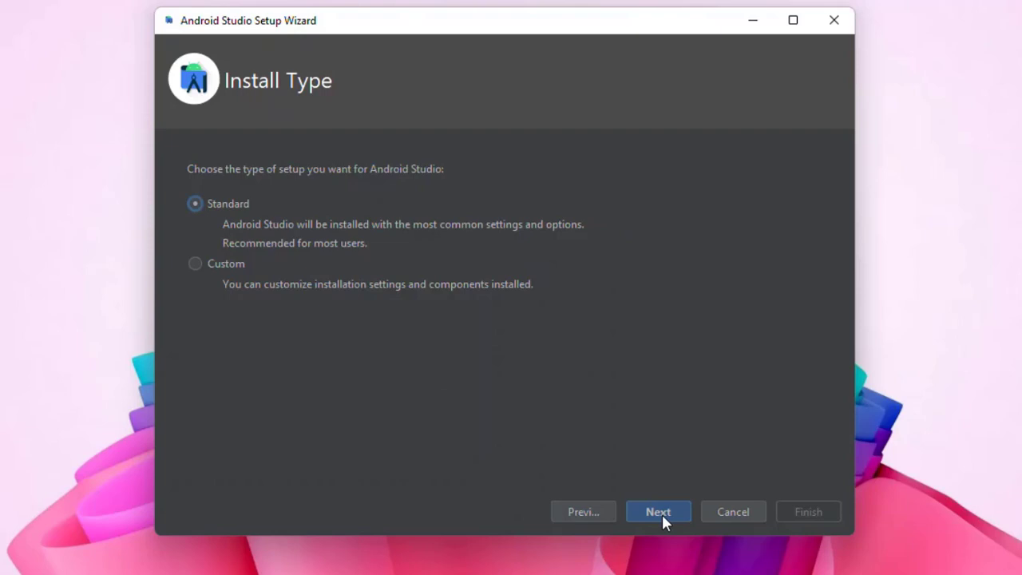
mouse_move(347, 200)
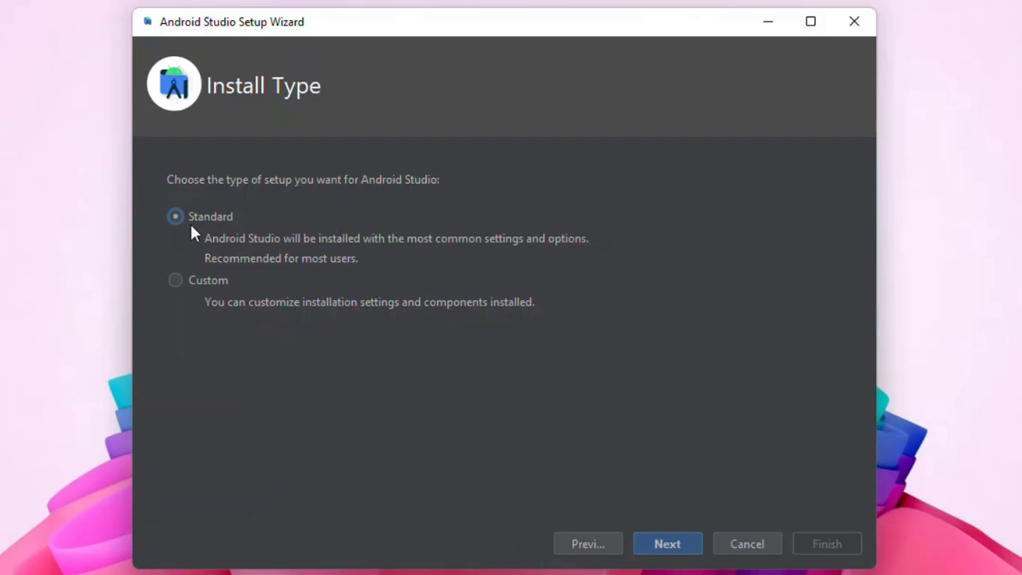
mouse_move(654, 563)
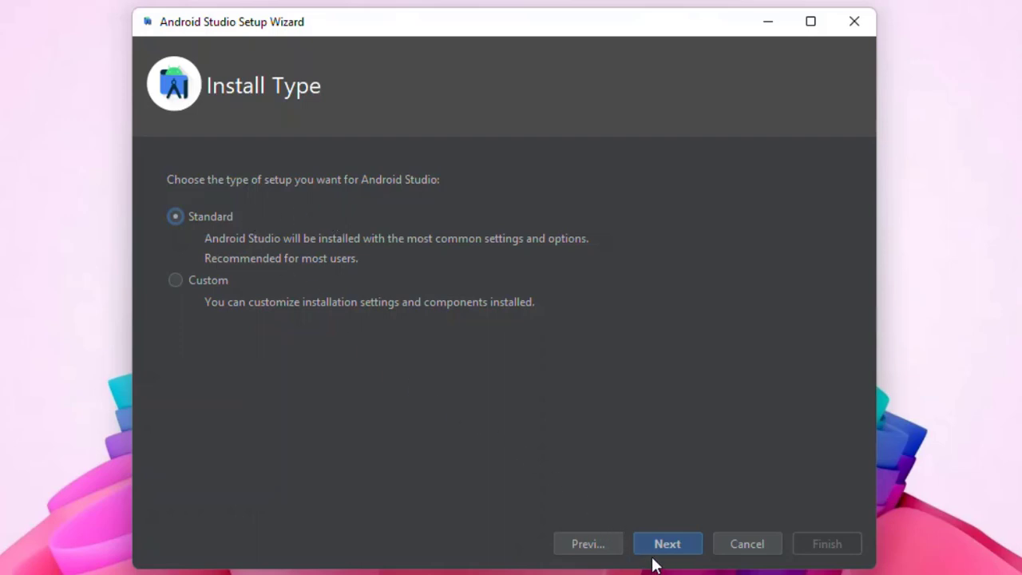
click(667, 542)
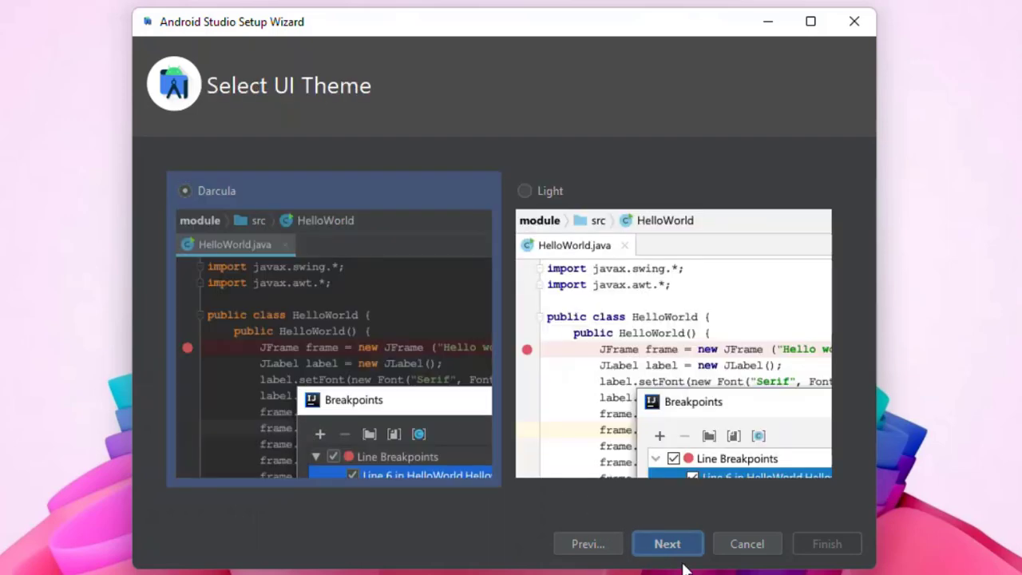
click(525, 191)
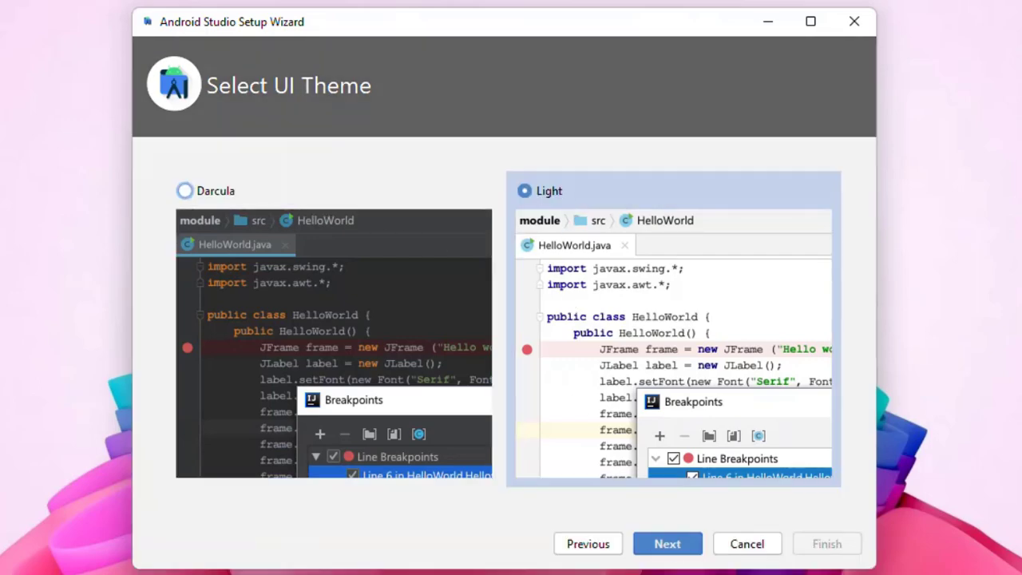
click(667, 544)
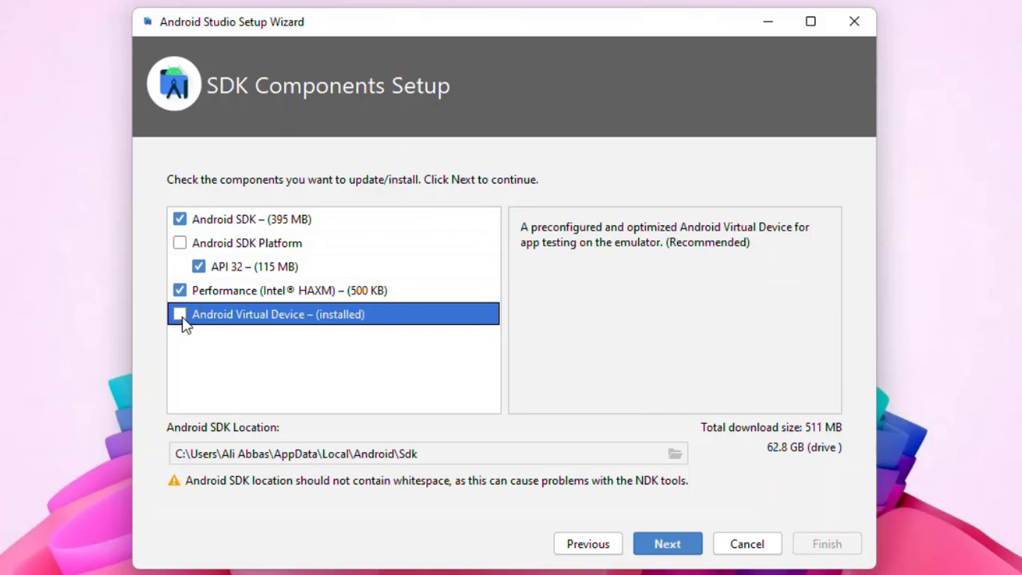
mouse_move(182, 266)
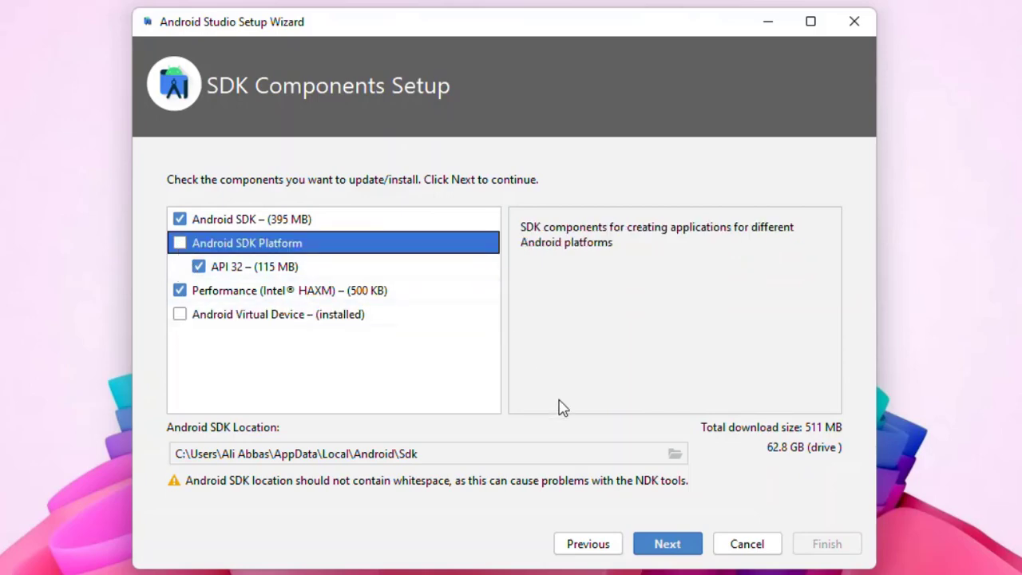
Accept the SDK component selection and review the 662 MB download list in Verify Settings
click(667, 543)
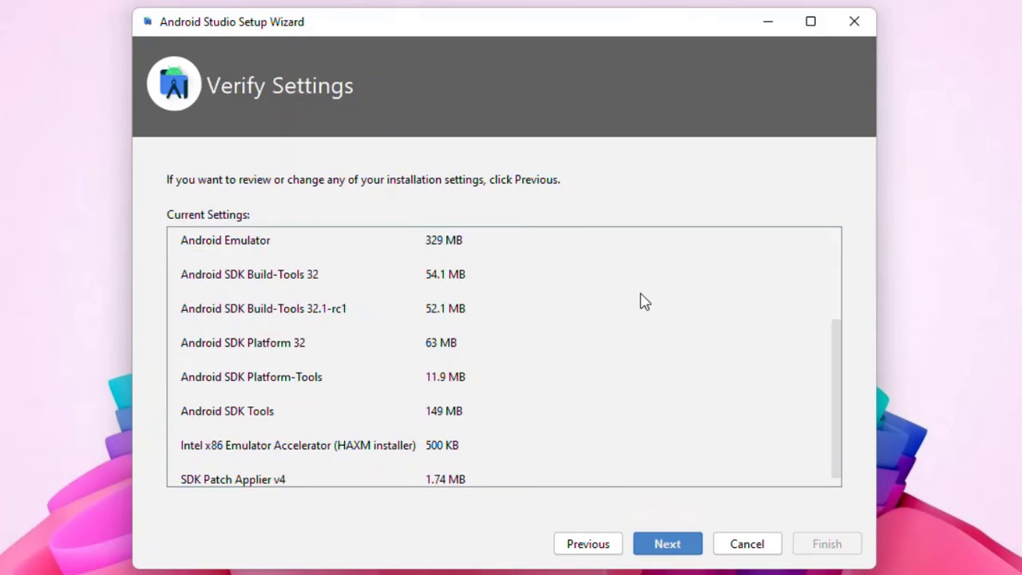
scroll(up, 3)
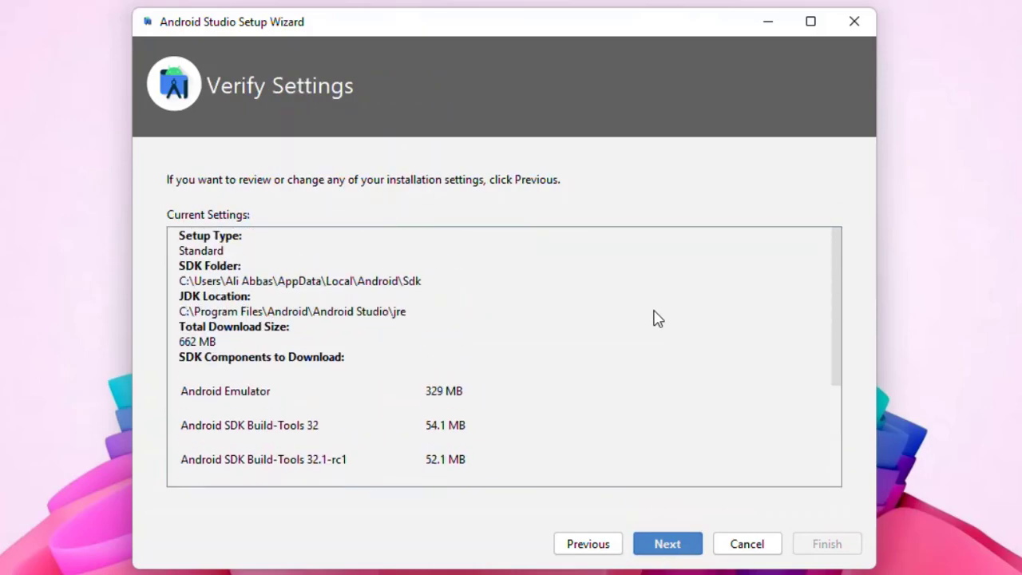
mouse_move(335, 275)
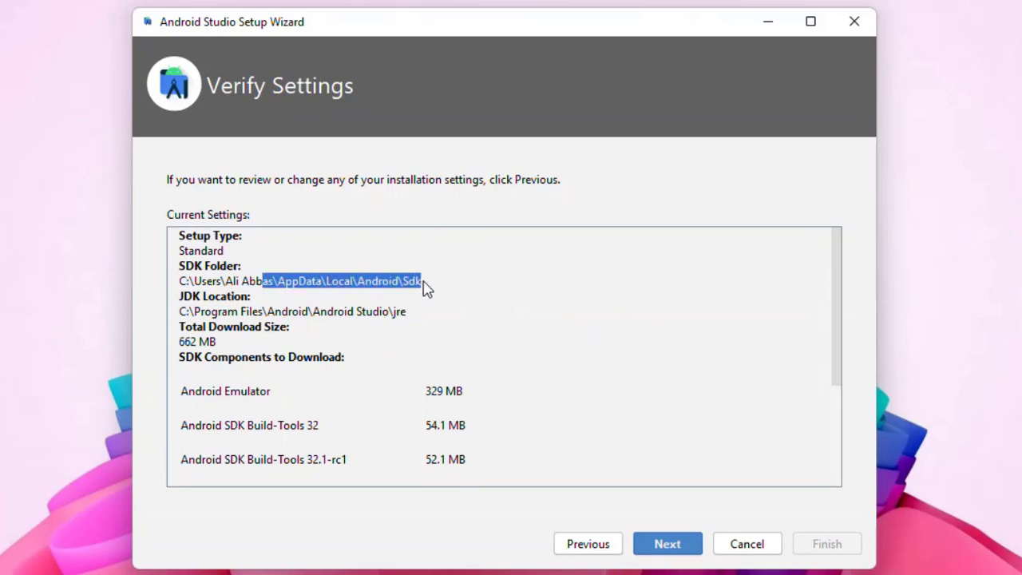
mouse_move(286, 364)
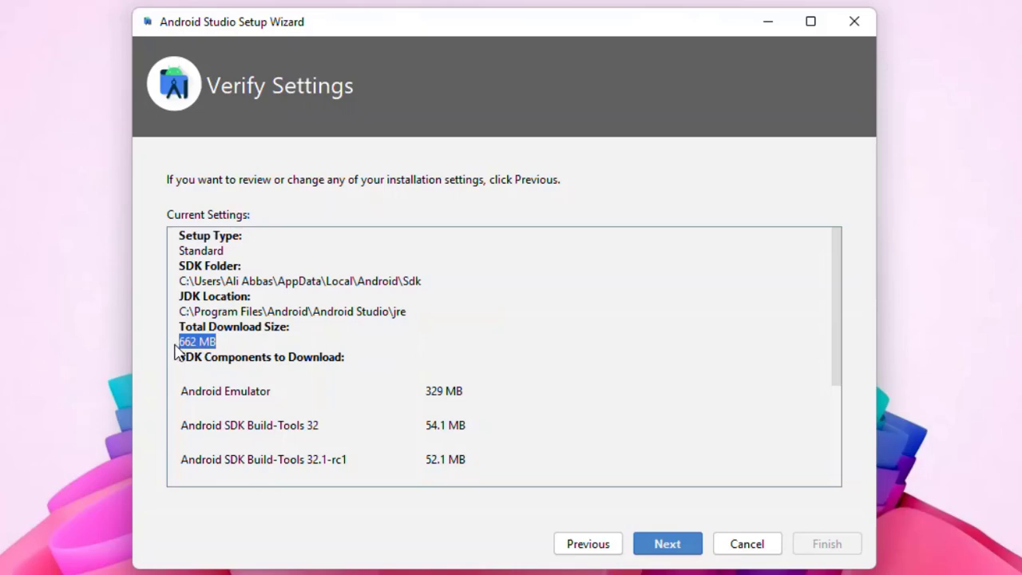
scroll(down, 3)
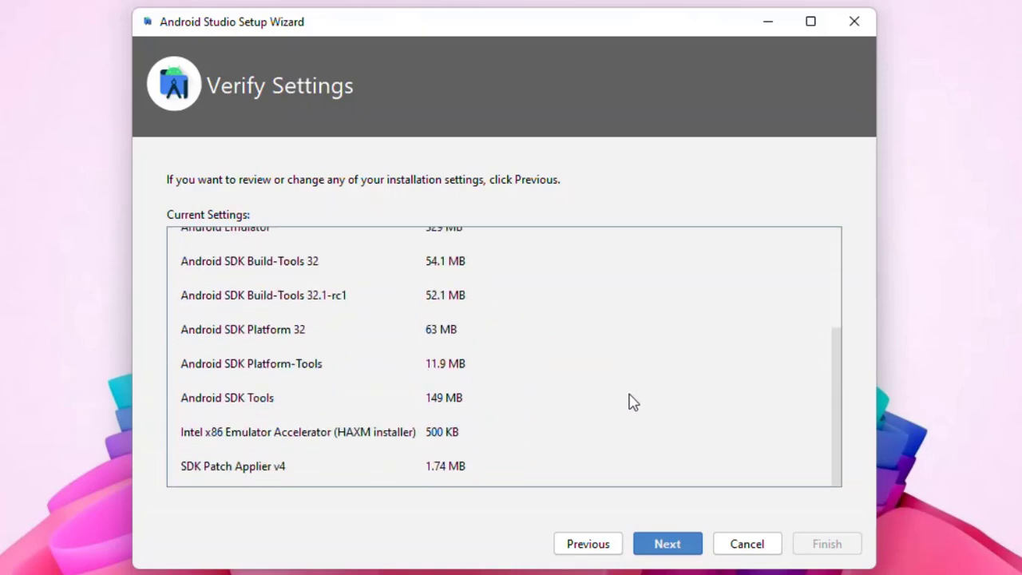
Continue to the license agreements and accept the Android SDK license
click(666, 542)
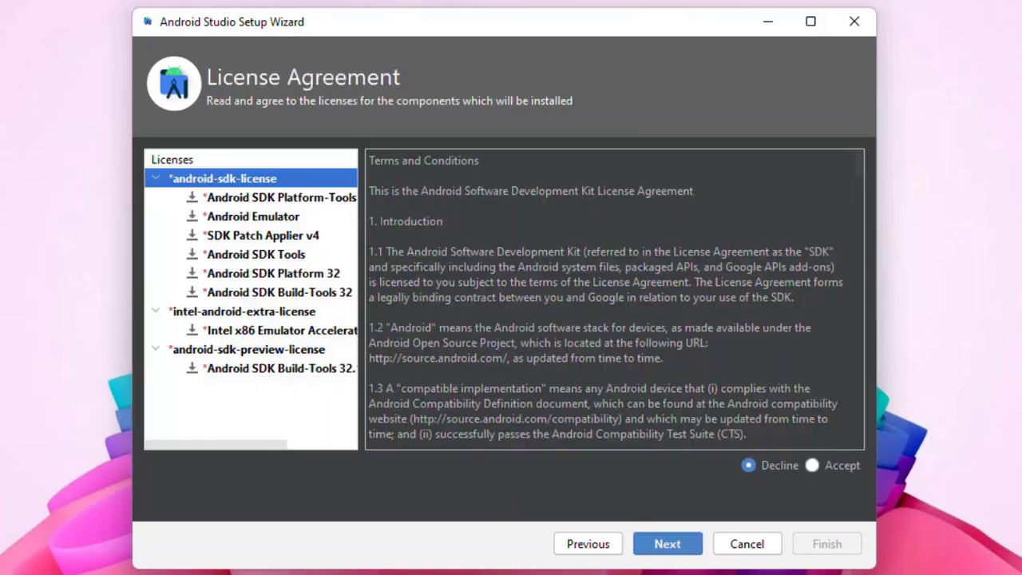
scroll(down, 3)
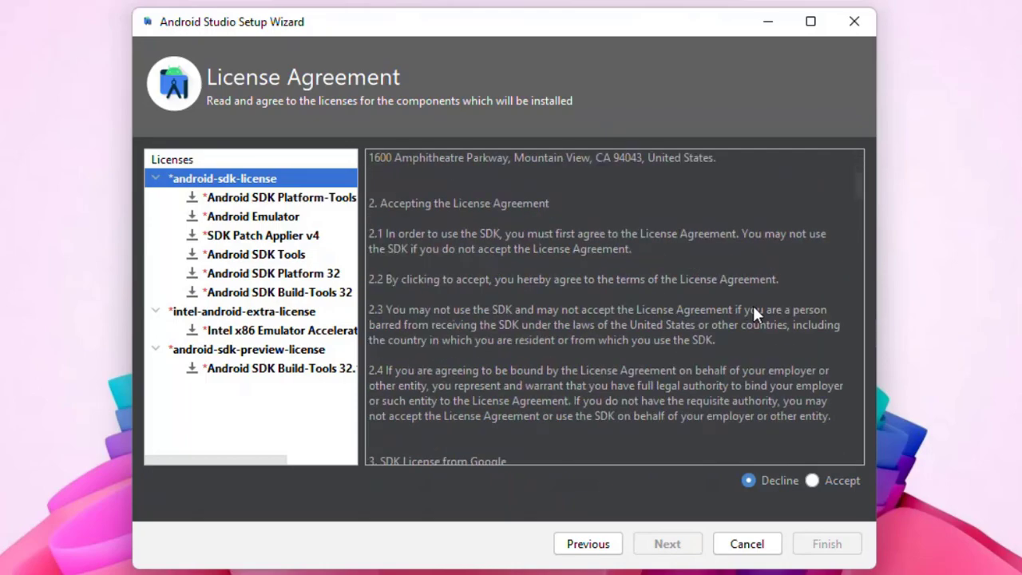
click(812, 480)
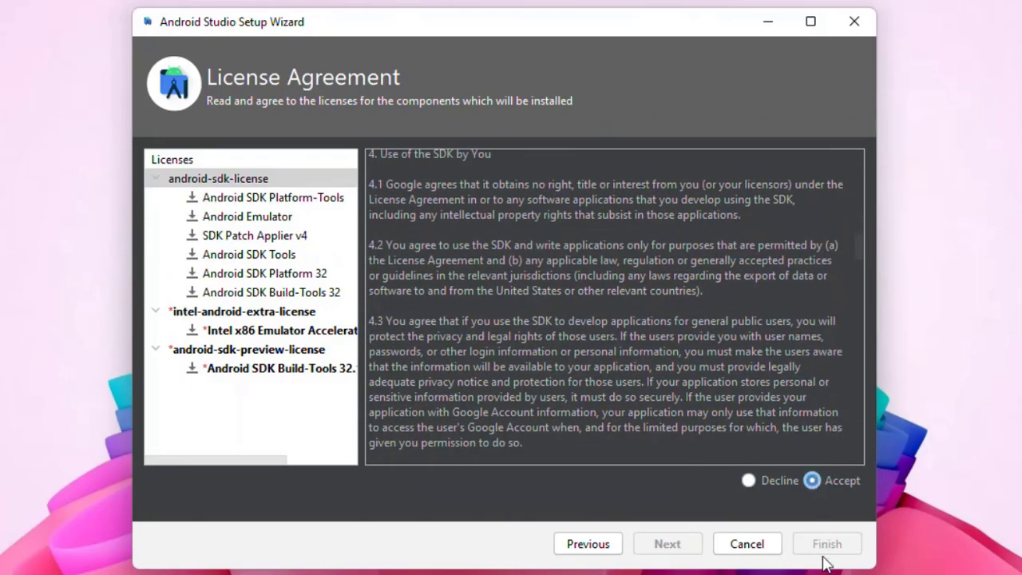
scroll(down, 3)
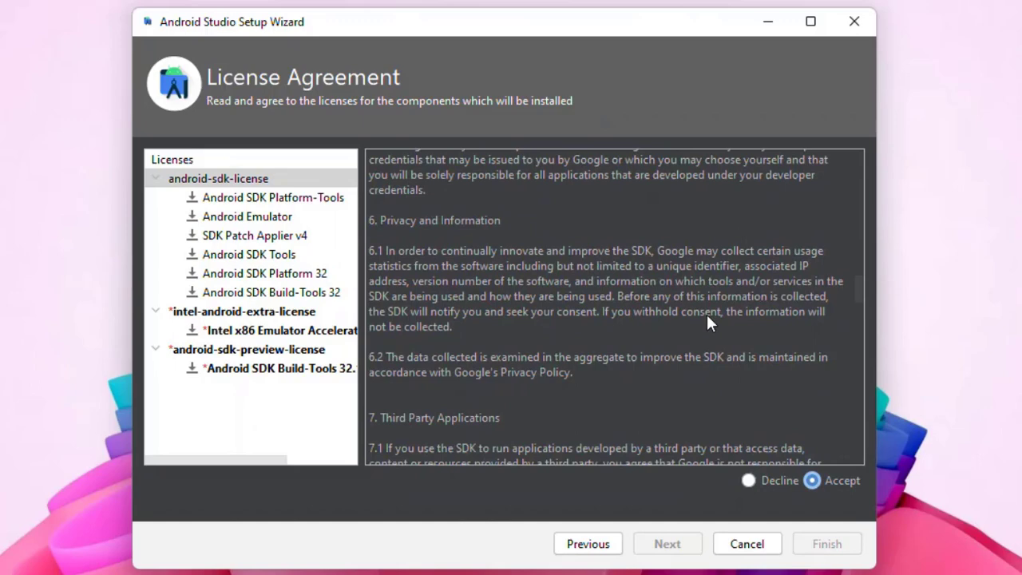
scroll(down, 3)
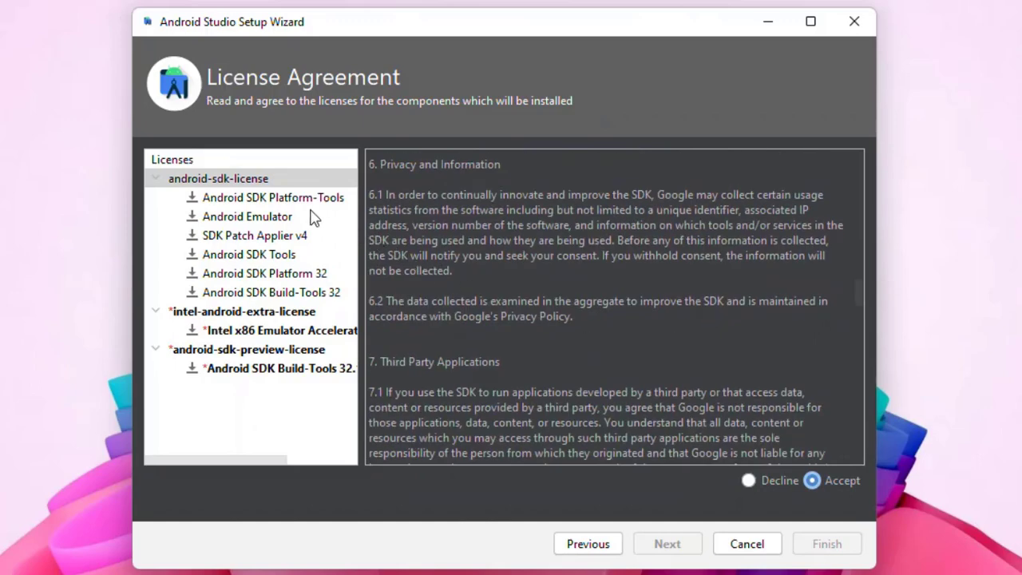
Accept the emulator, Intel accelerator and SDK preview licenses, then finish to start downloading
click(247, 216)
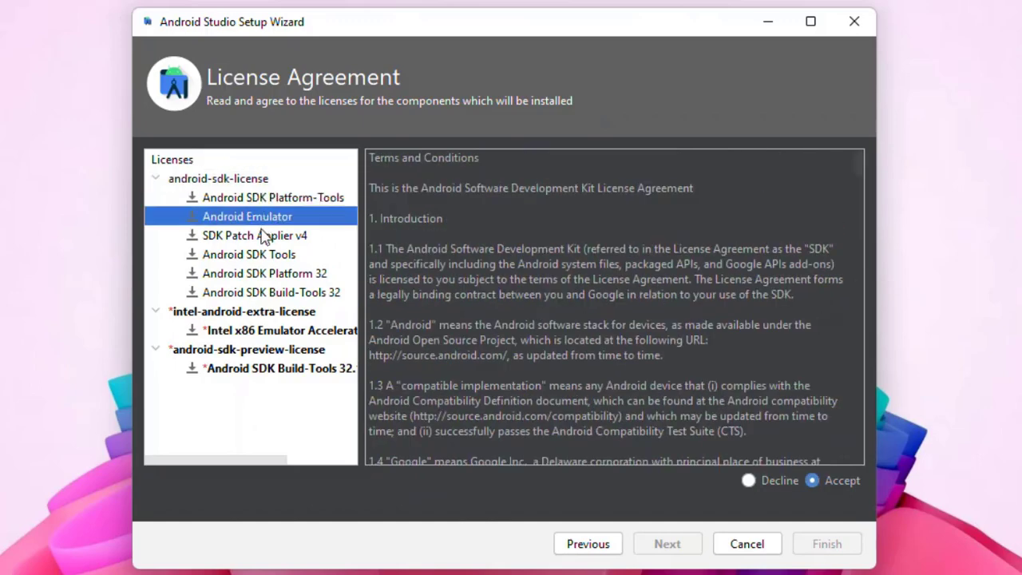
click(243, 310)
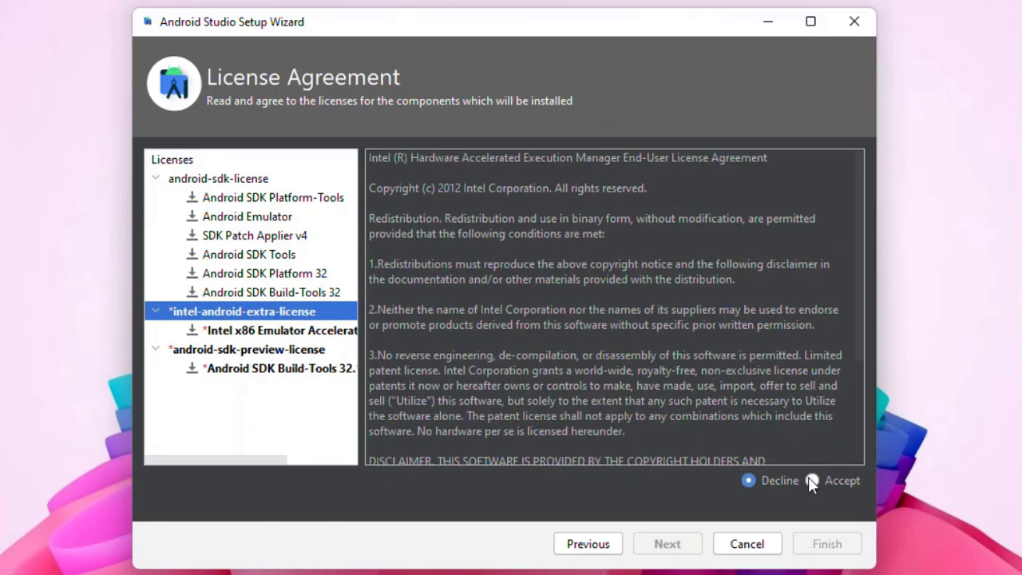
click(248, 349)
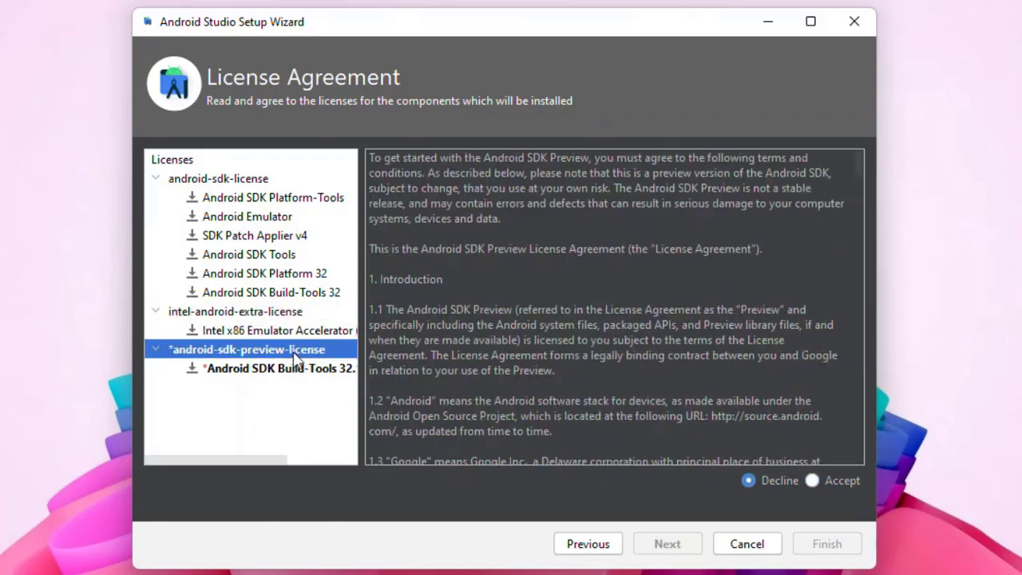
click(812, 480)
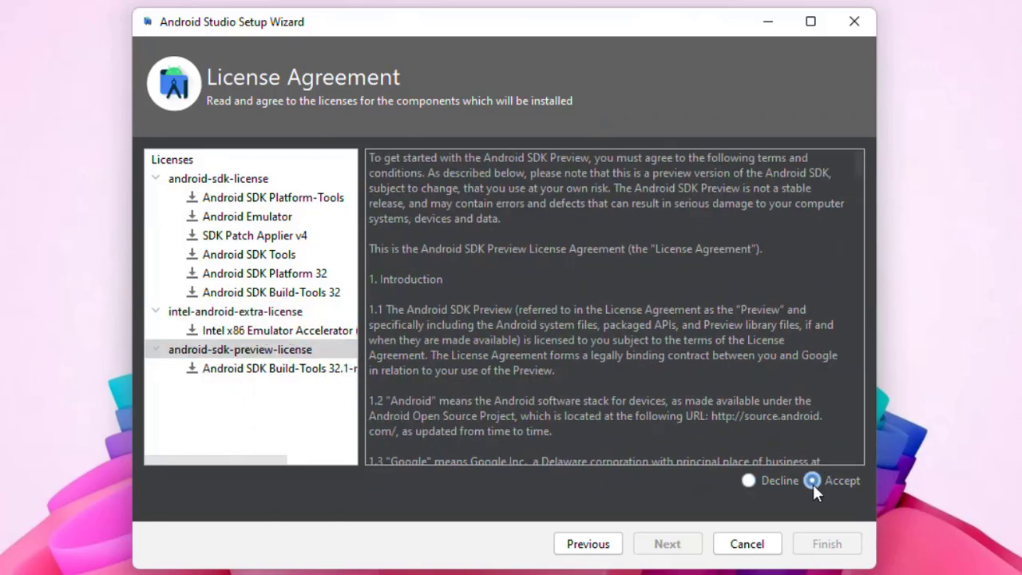
click(812, 479)
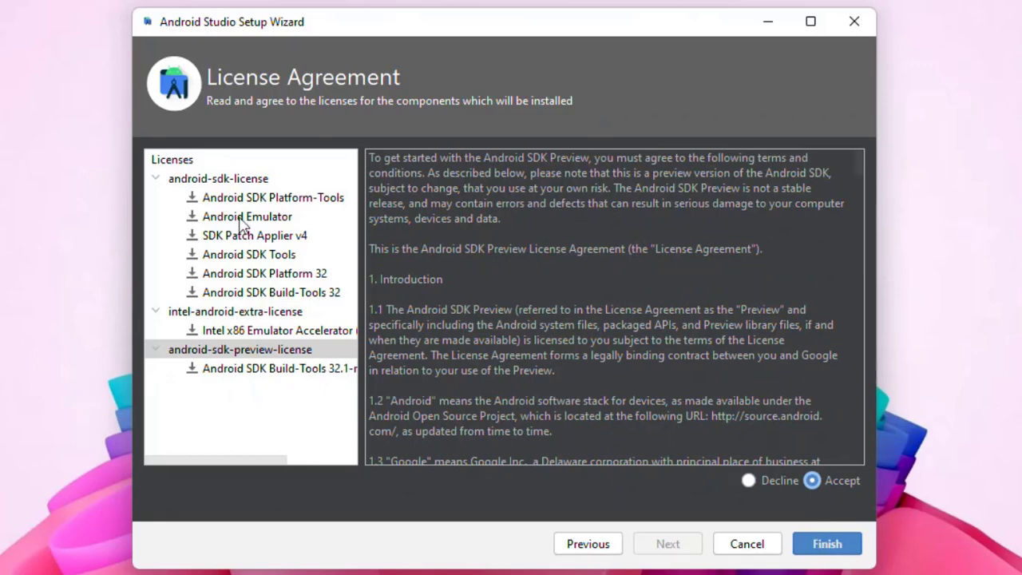
click(217, 178)
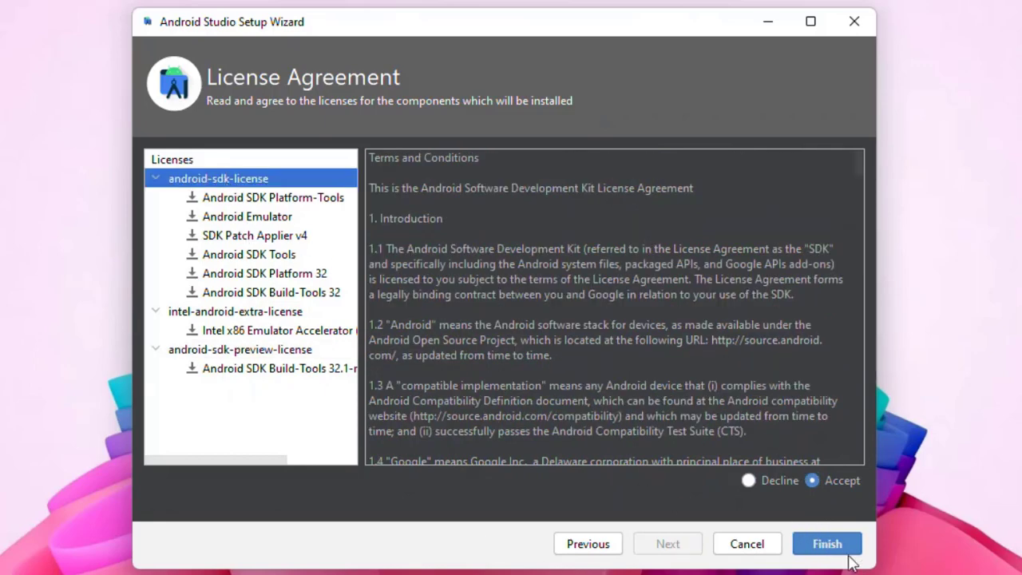
click(827, 542)
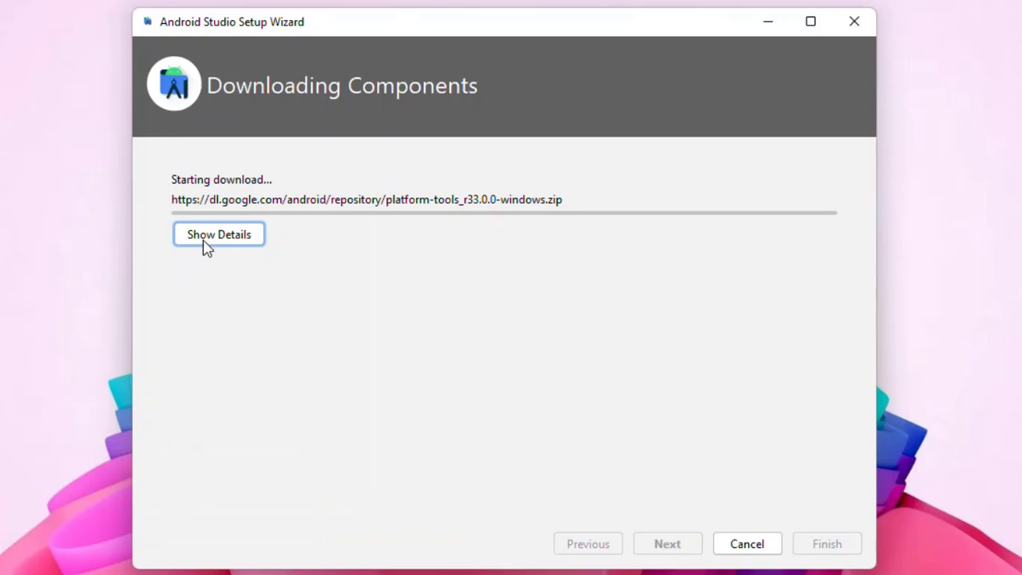
View the detailed download log and finish setup once downloading ends despite the HAXM failure
click(218, 234)
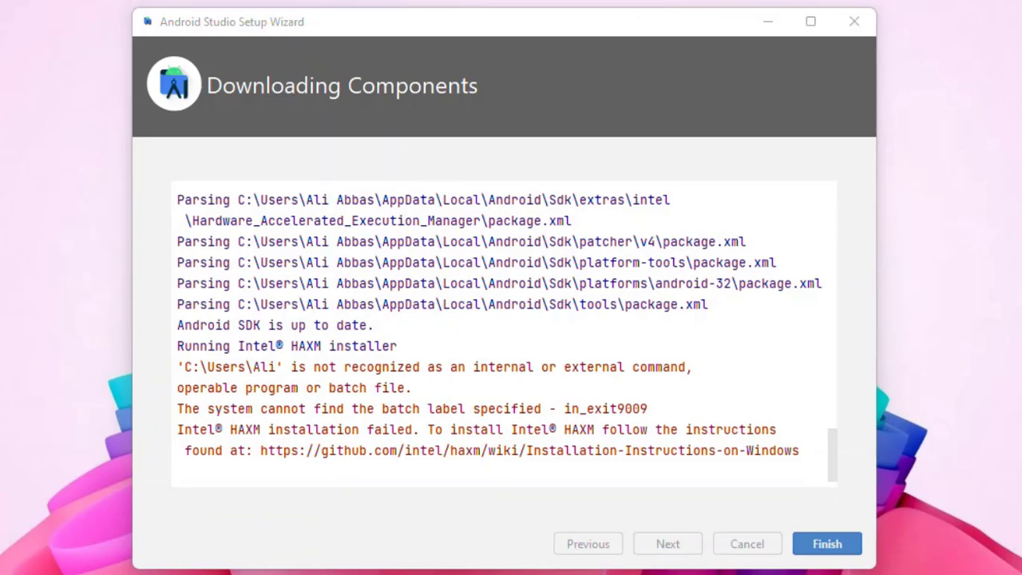
mouse_move(814, 562)
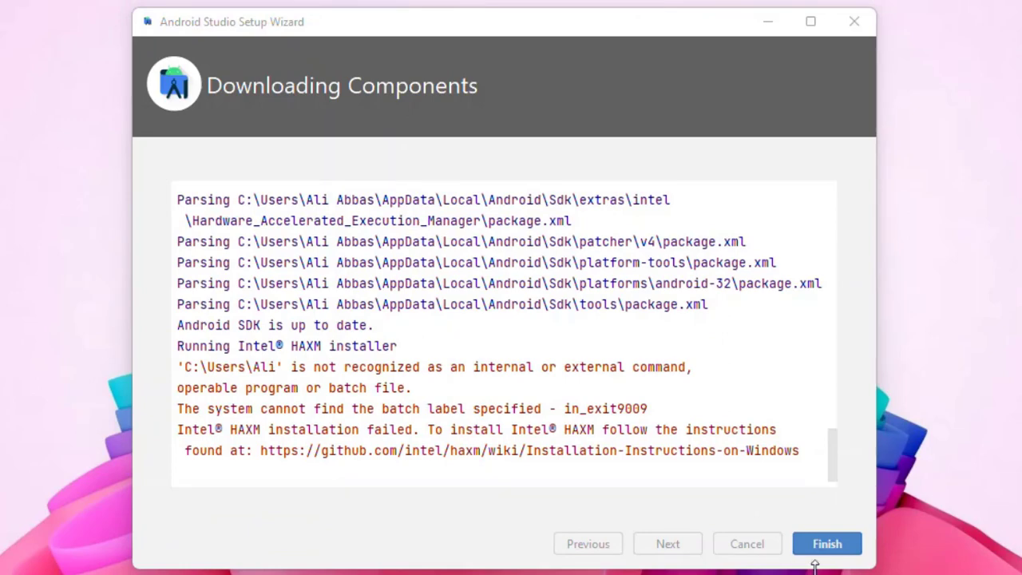
click(827, 542)
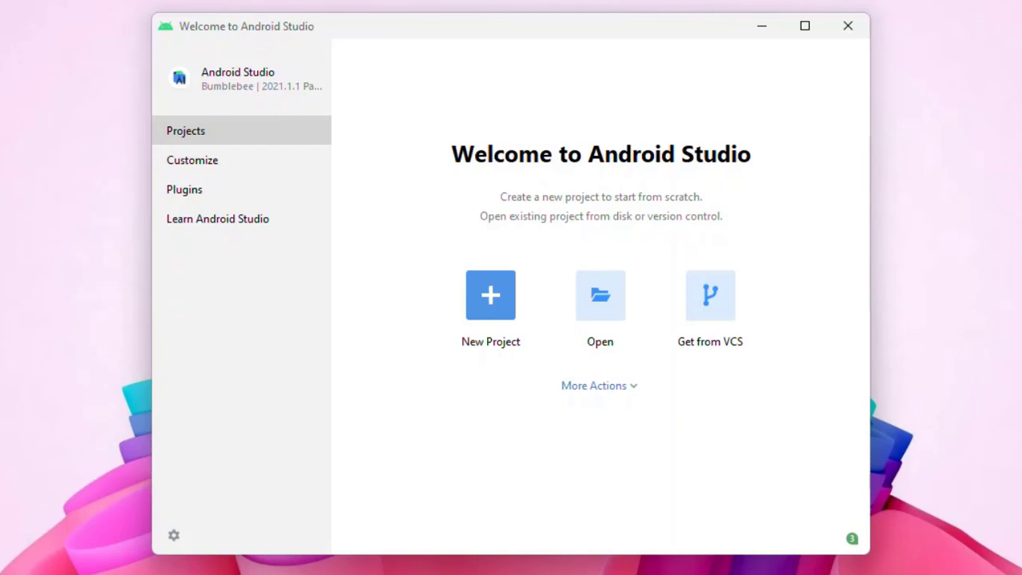
Open the Virtual Device Manager from More Actions and create a device using Pixel 5 phone hardware
click(593, 384)
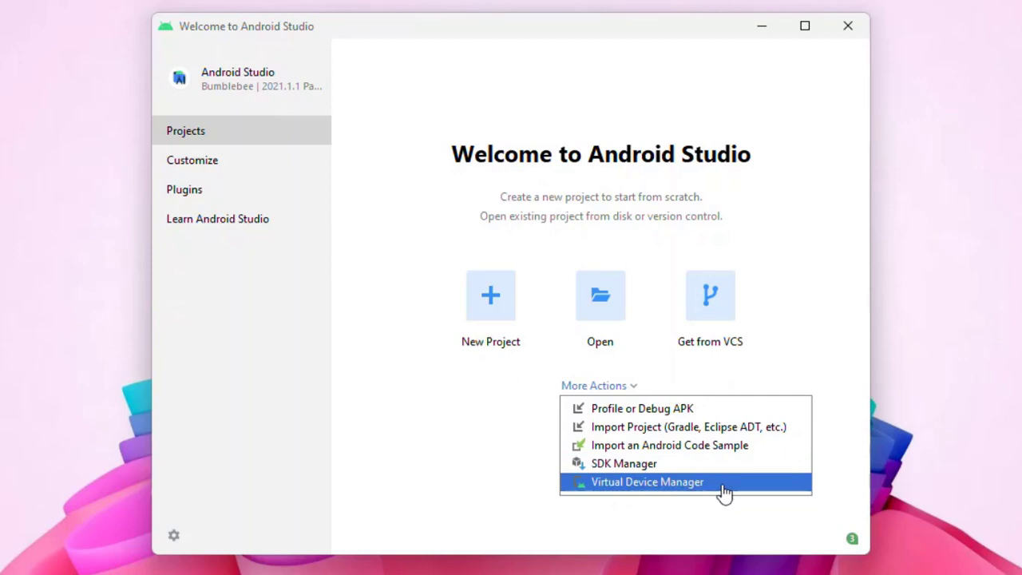
click(647, 481)
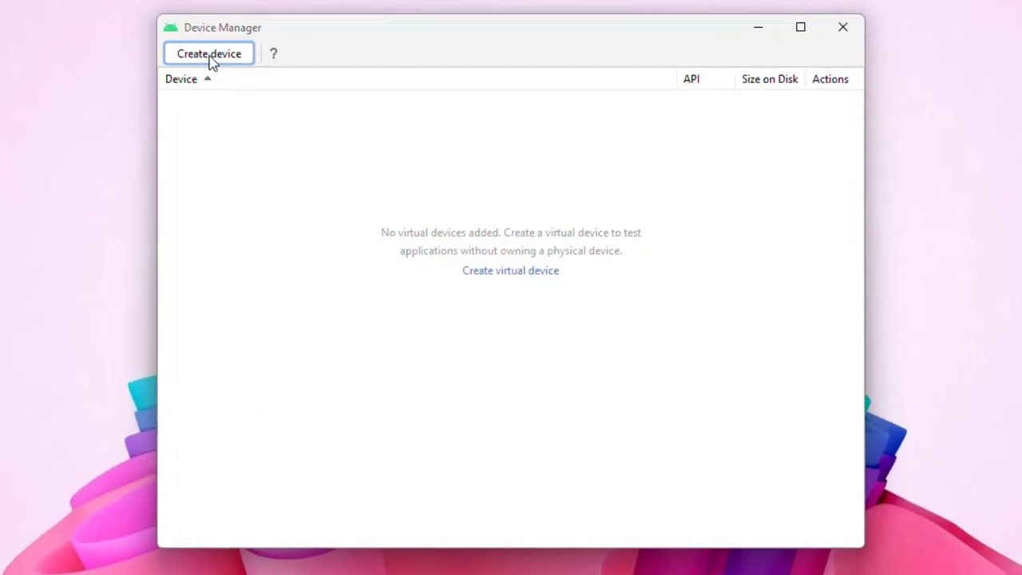
click(208, 54)
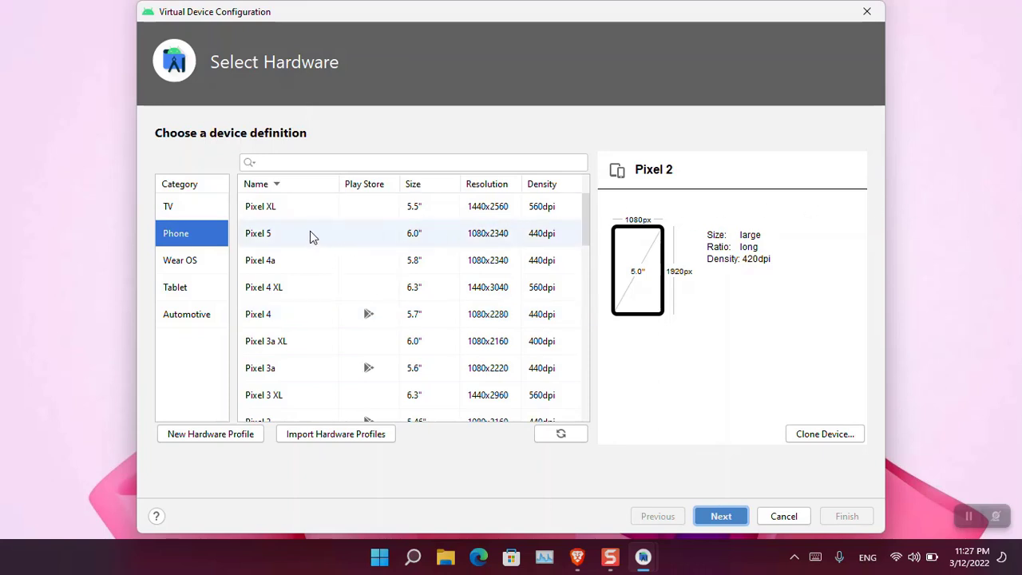
click(288, 233)
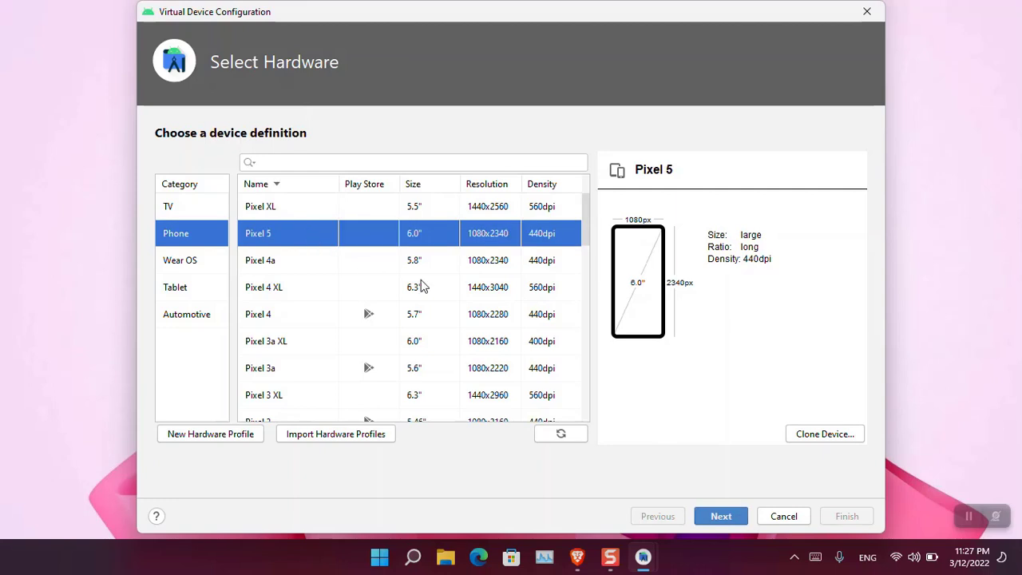
click(720, 515)
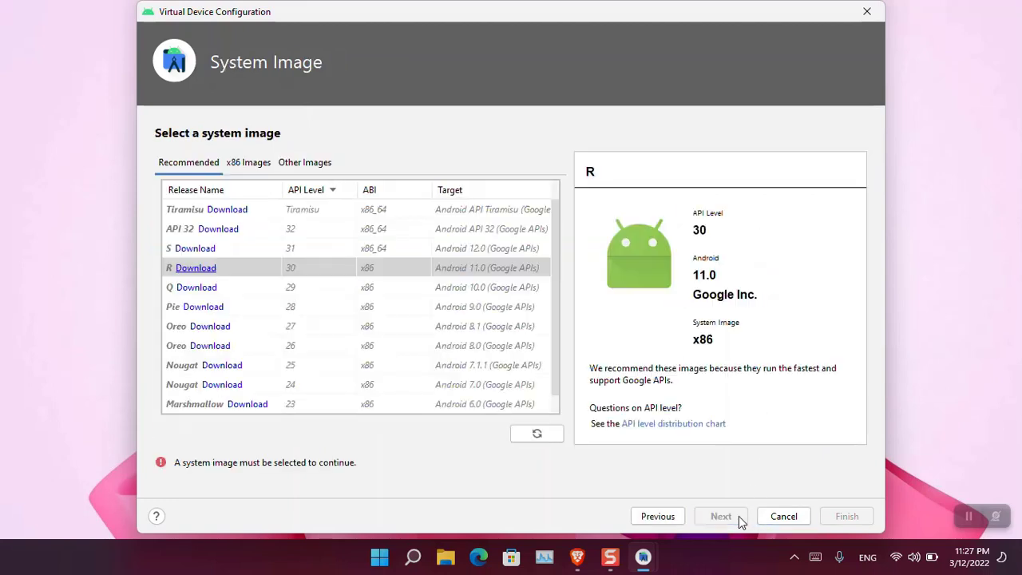
mouse_move(365, 335)
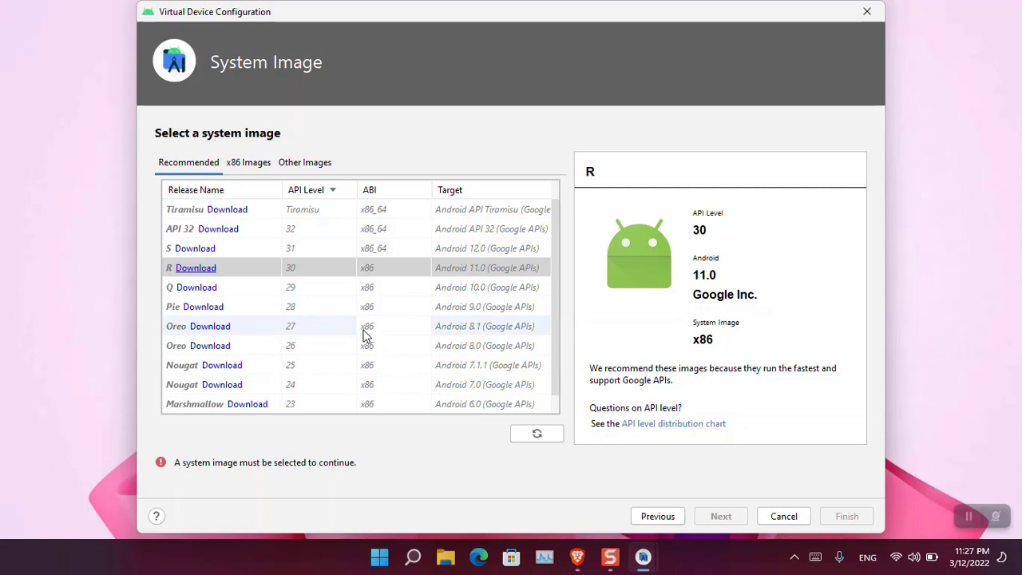
mouse_move(996, 351)
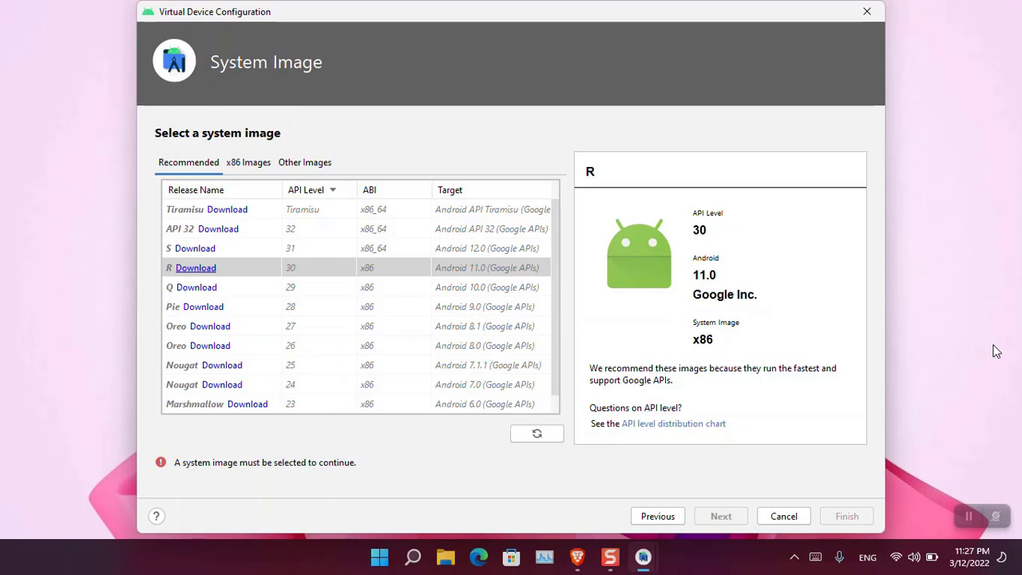
Select the Tiramisu system image and start its x86_64 Google APIs download
click(302, 210)
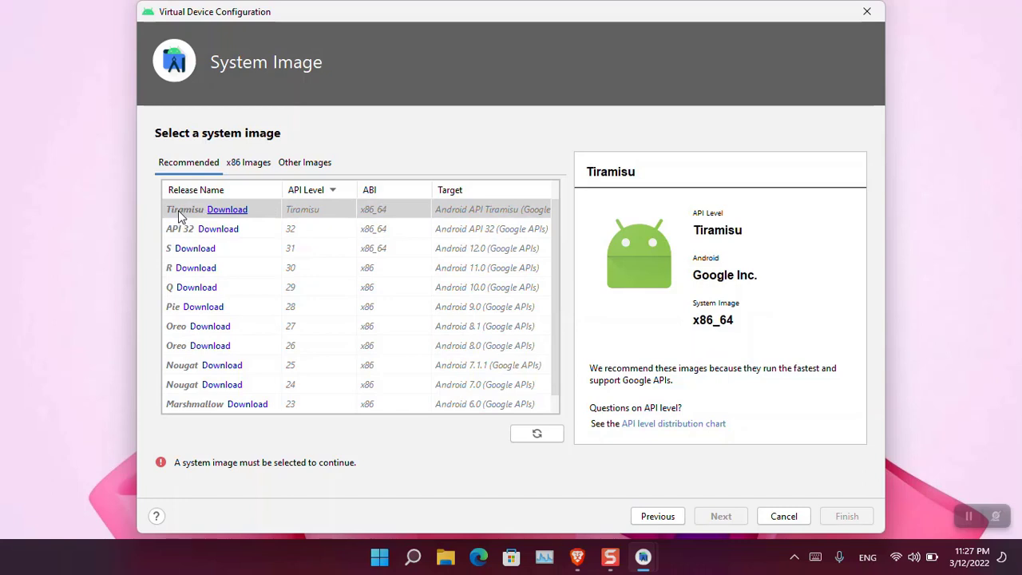
mouse_move(353, 215)
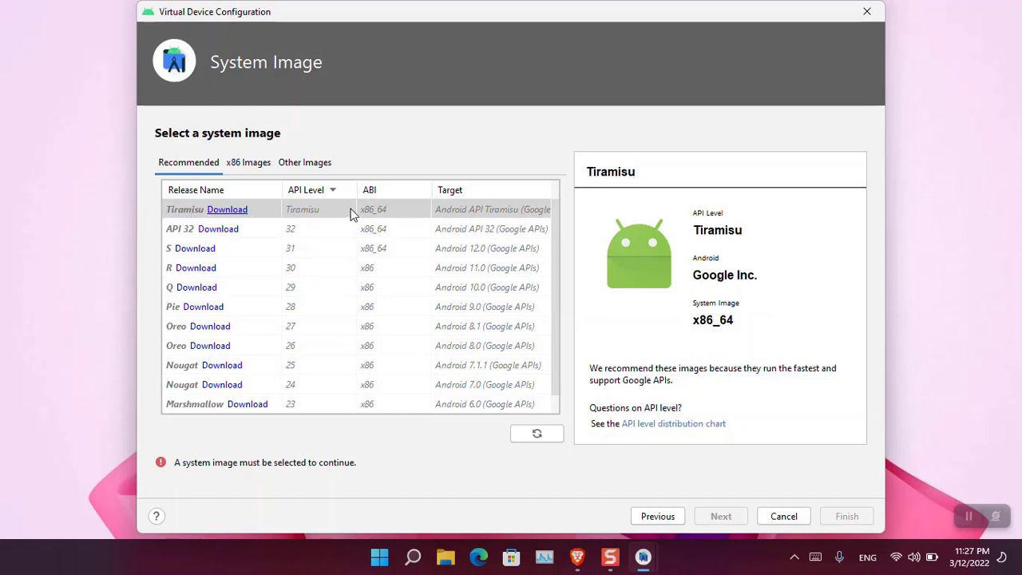
mouse_move(271, 219)
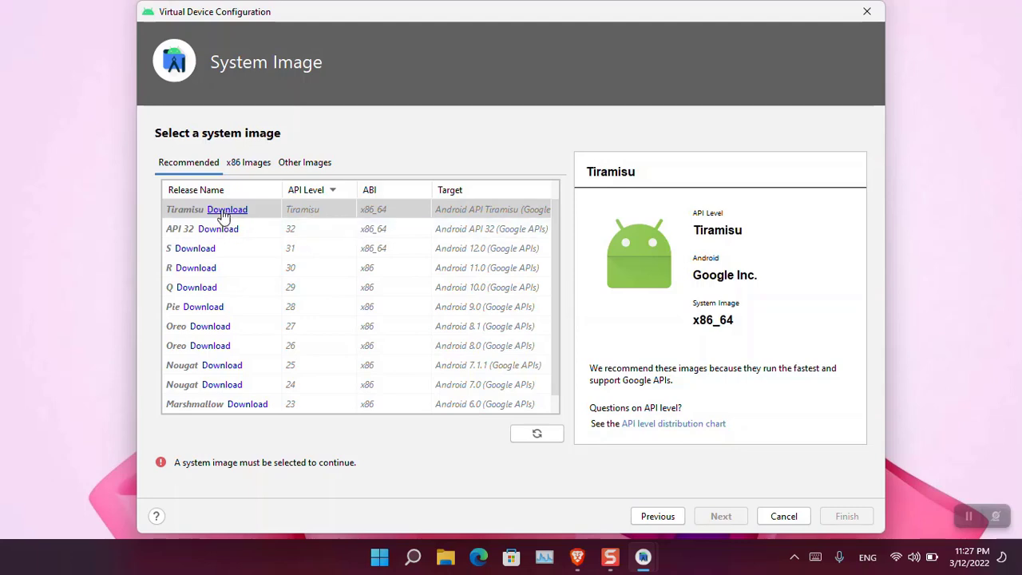
click(227, 210)
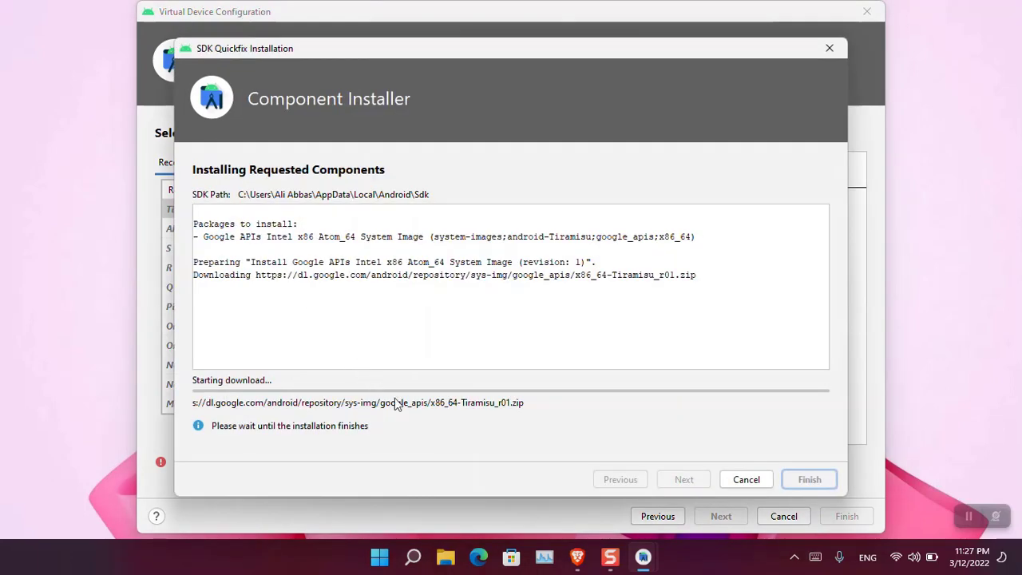
mouse_move(285, 341)
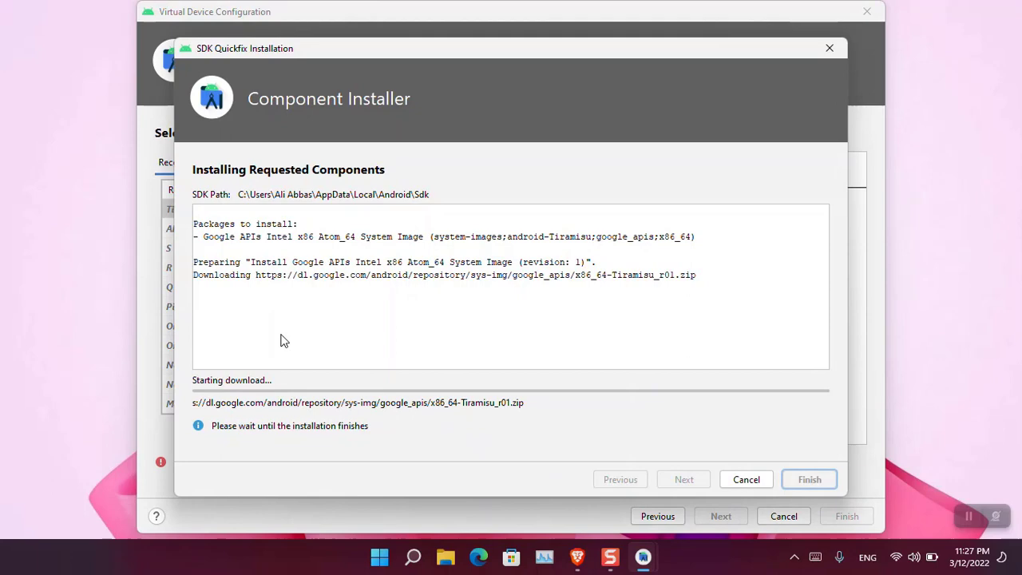
mouse_move(1020, 389)
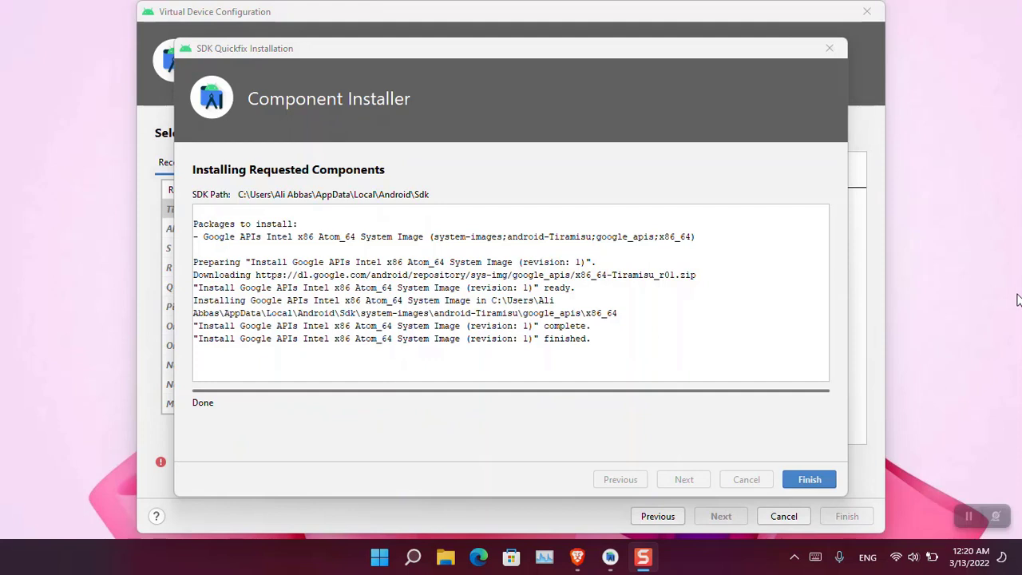
mouse_move(1008, 264)
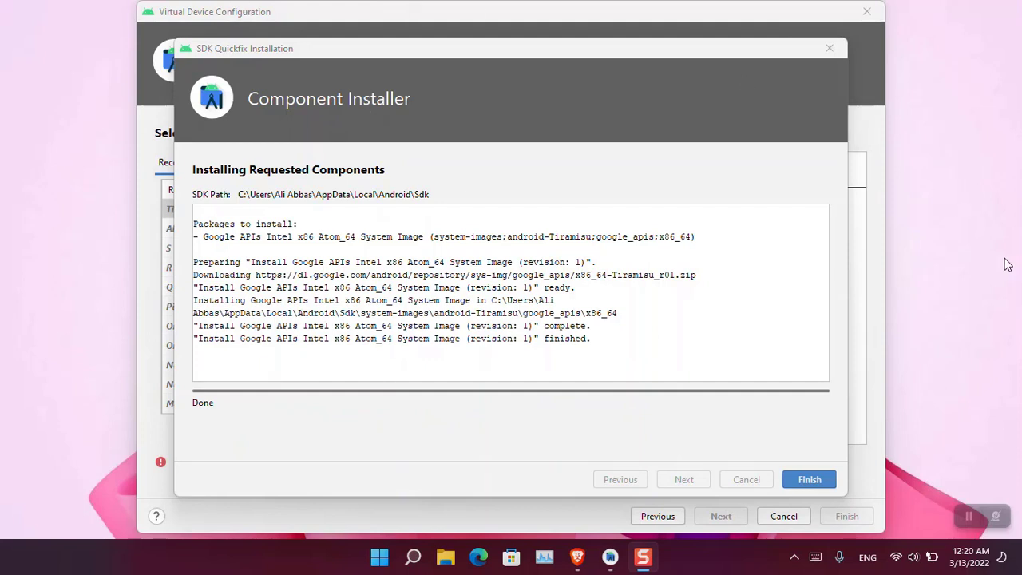
mouse_move(1011, 348)
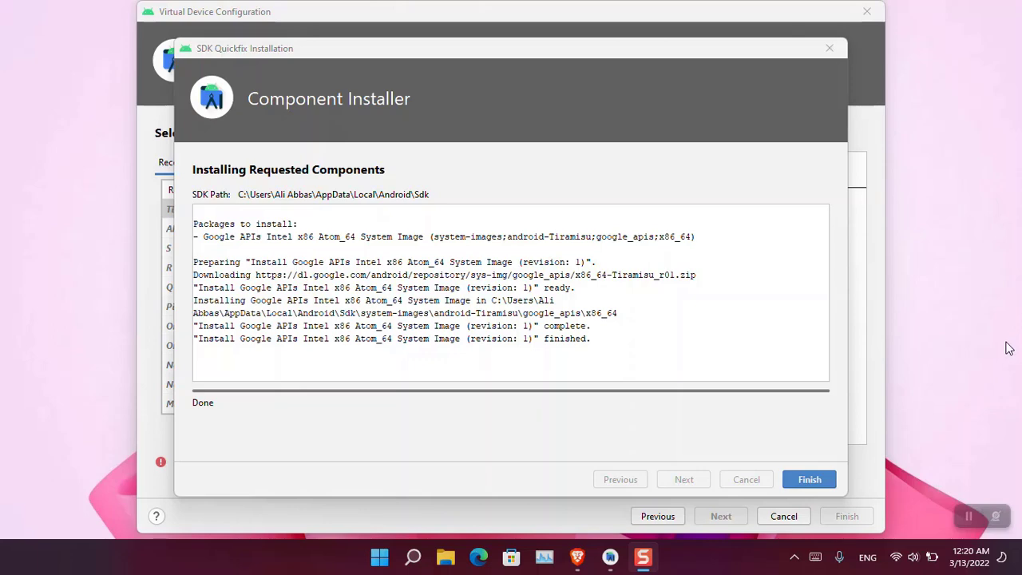
Close the Component Installer once the Tiramisu image finishes installing
click(809, 479)
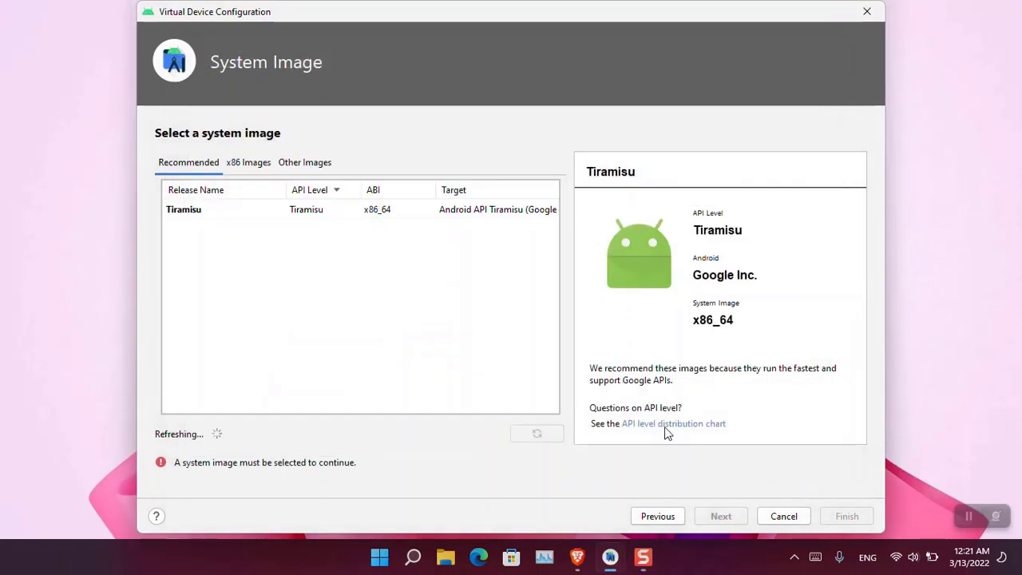
Select the installed Tiramisu image and advance to Verify Configuration
click(305, 209)
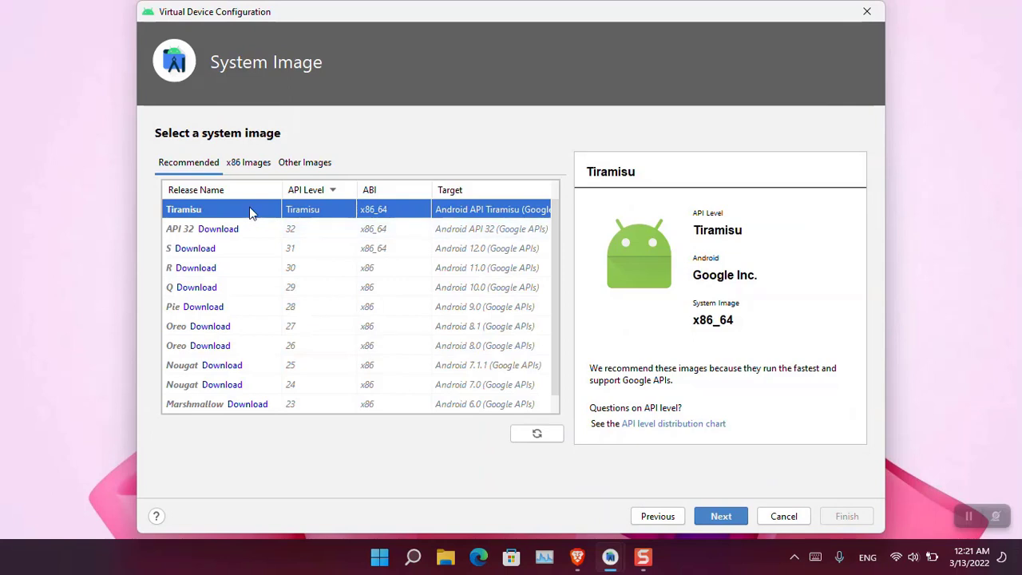
mouse_move(745, 508)
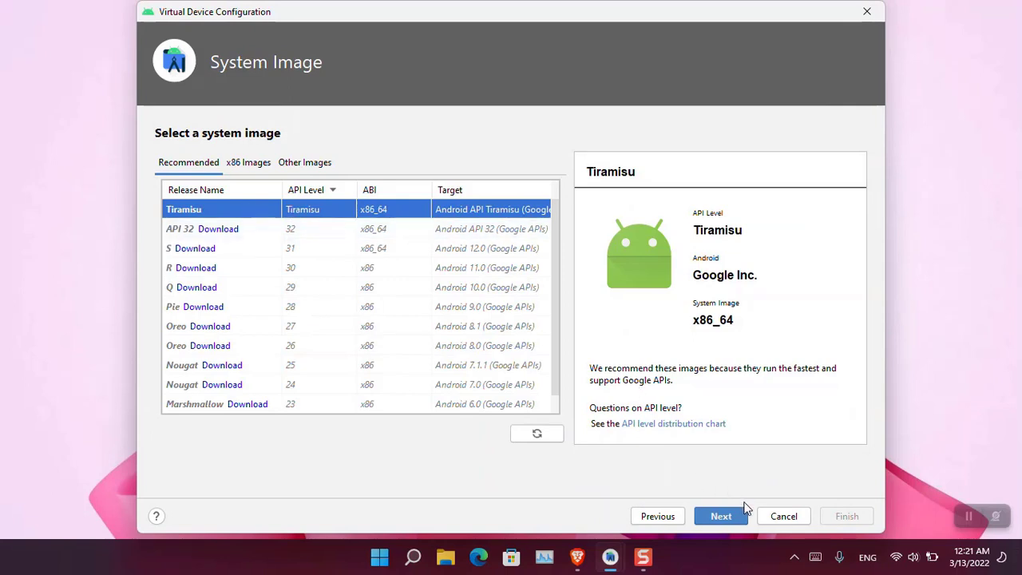
click(720, 516)
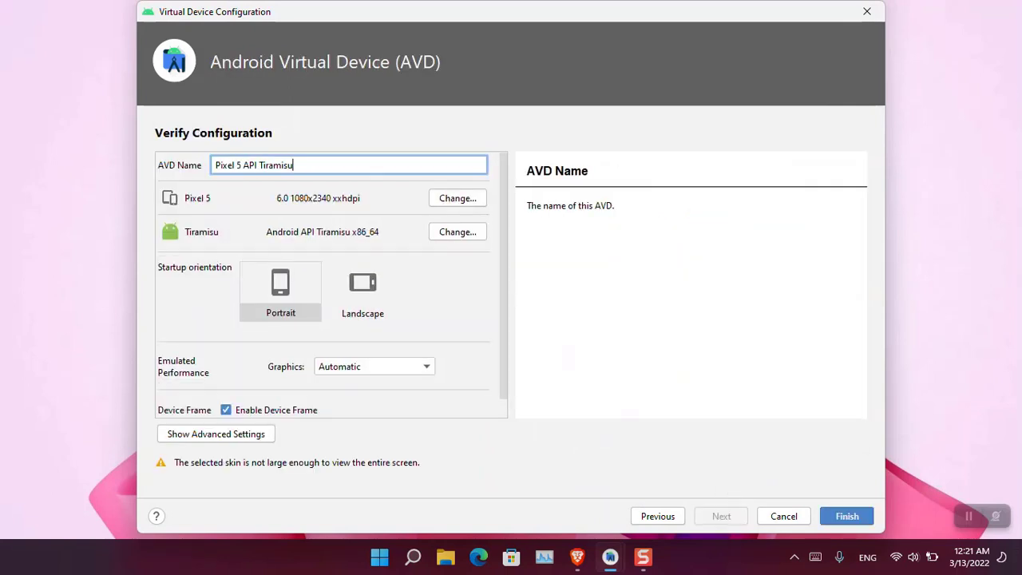
mouse_move(455, 401)
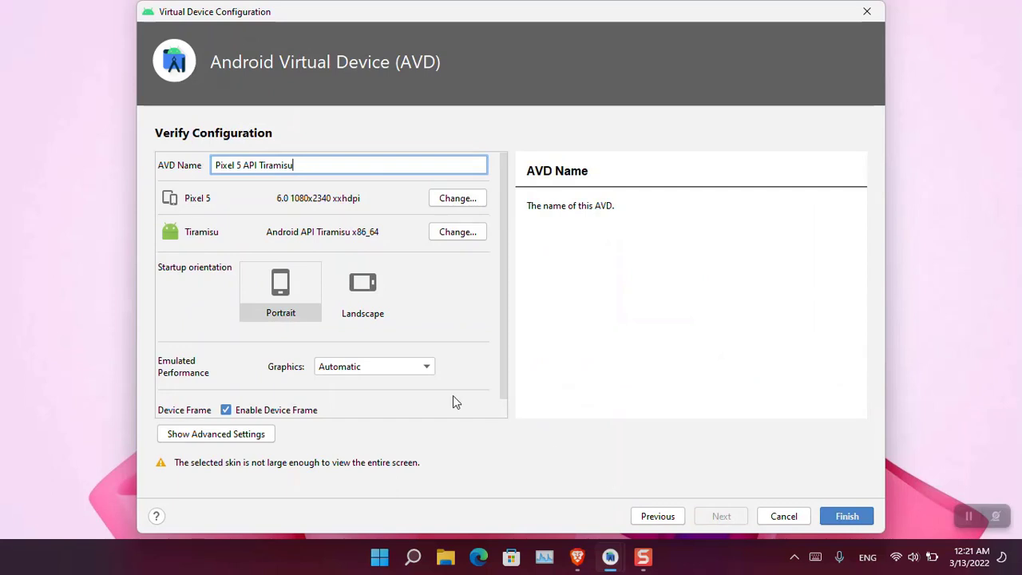
mouse_move(292, 351)
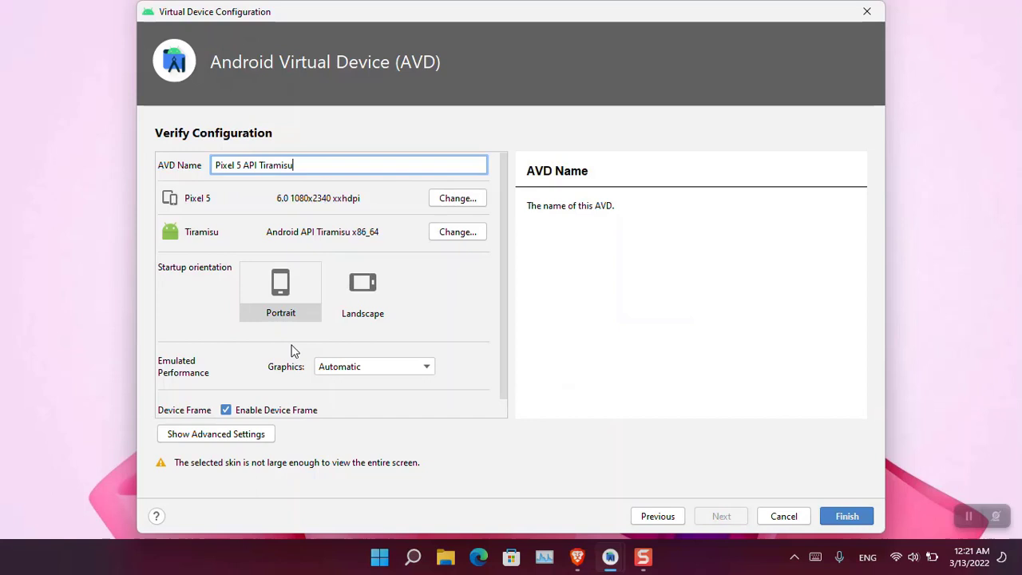
mouse_move(283, 310)
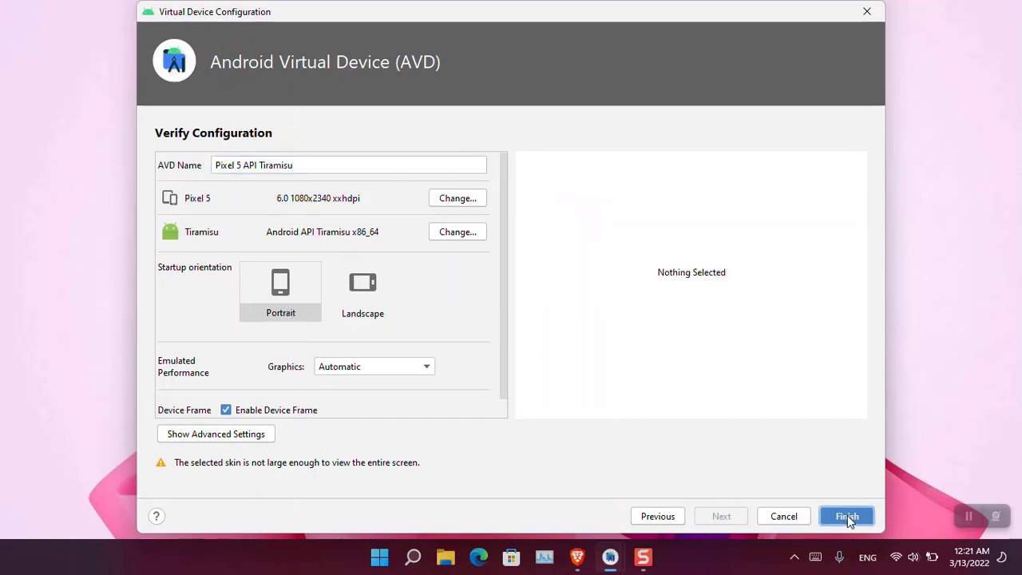
Finish with default settings to create the Pixel 5 API Tiramisu device
click(846, 515)
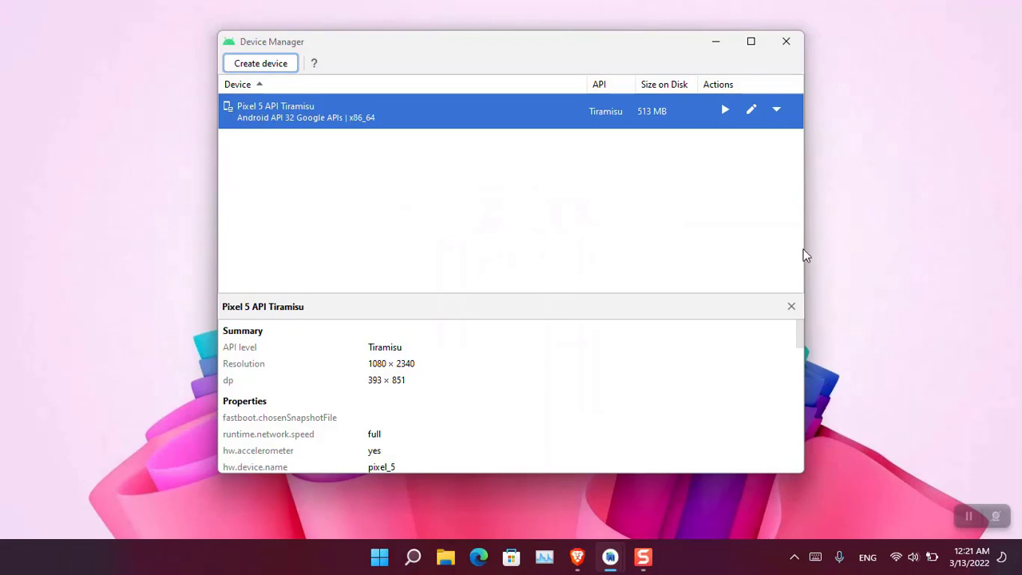
mouse_move(1020, 207)
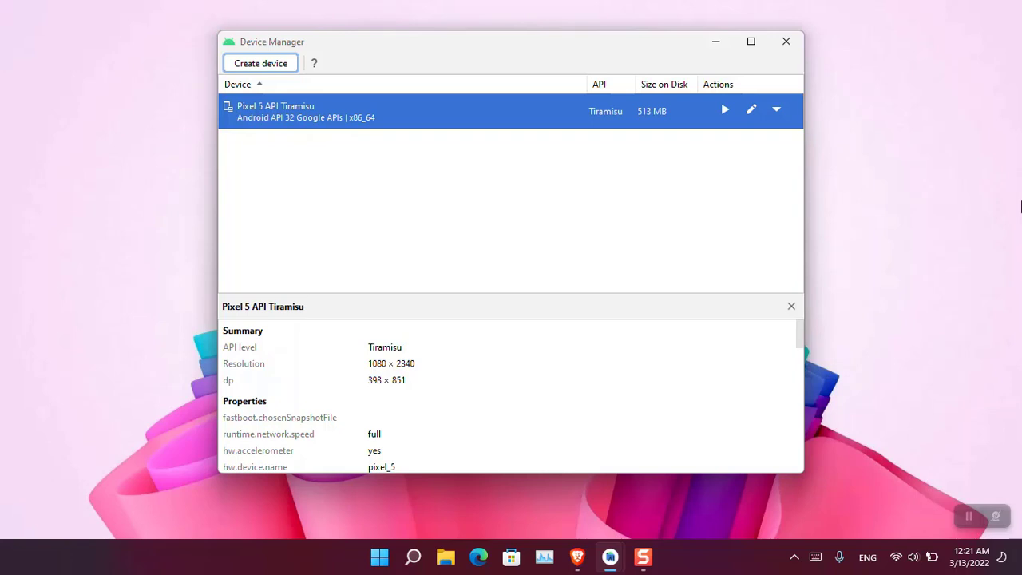
mouse_move(724, 111)
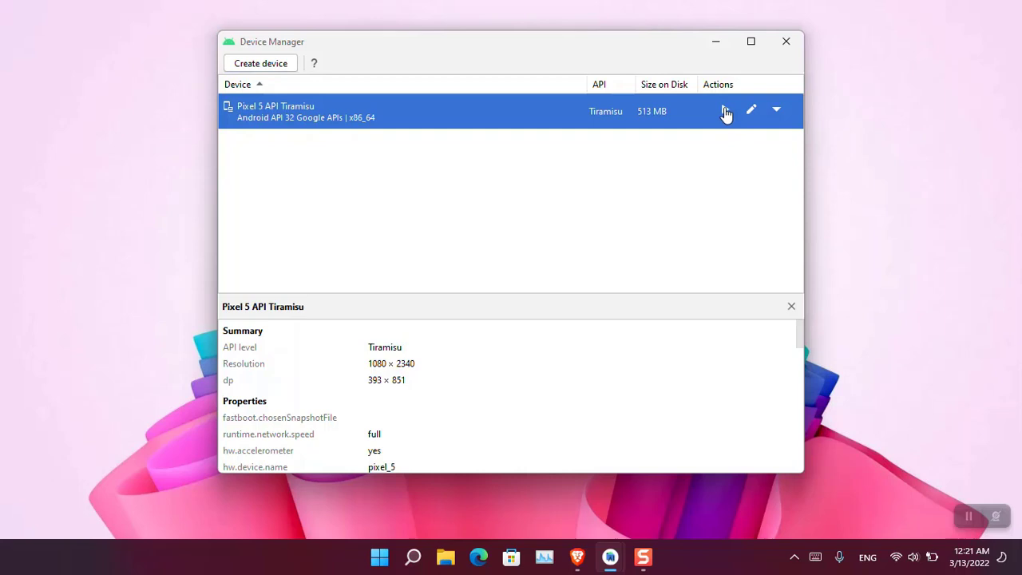
Launch Pixel 5 API Tiramisu from Device Manager's Actions column
click(724, 111)
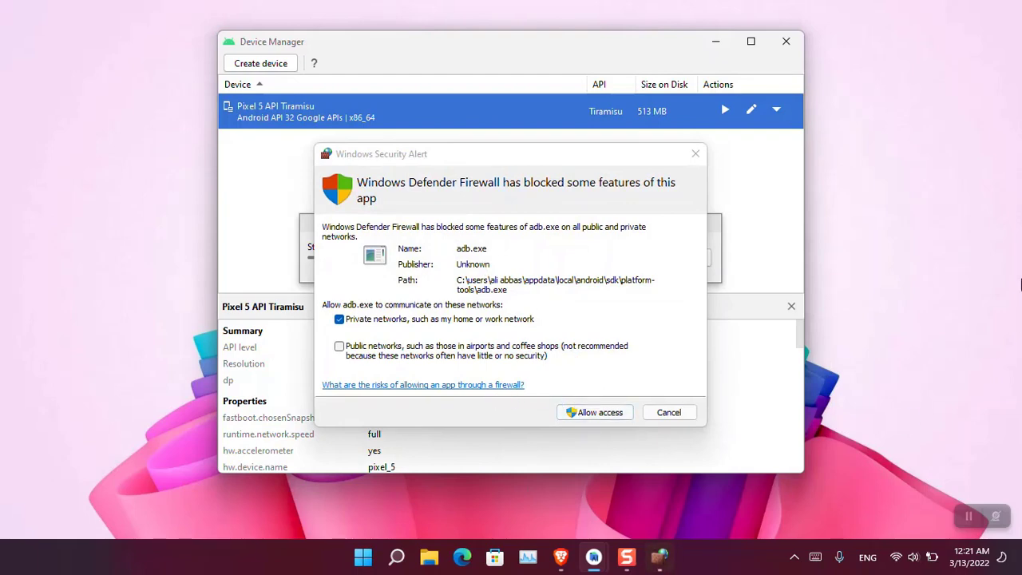
mouse_move(597, 400)
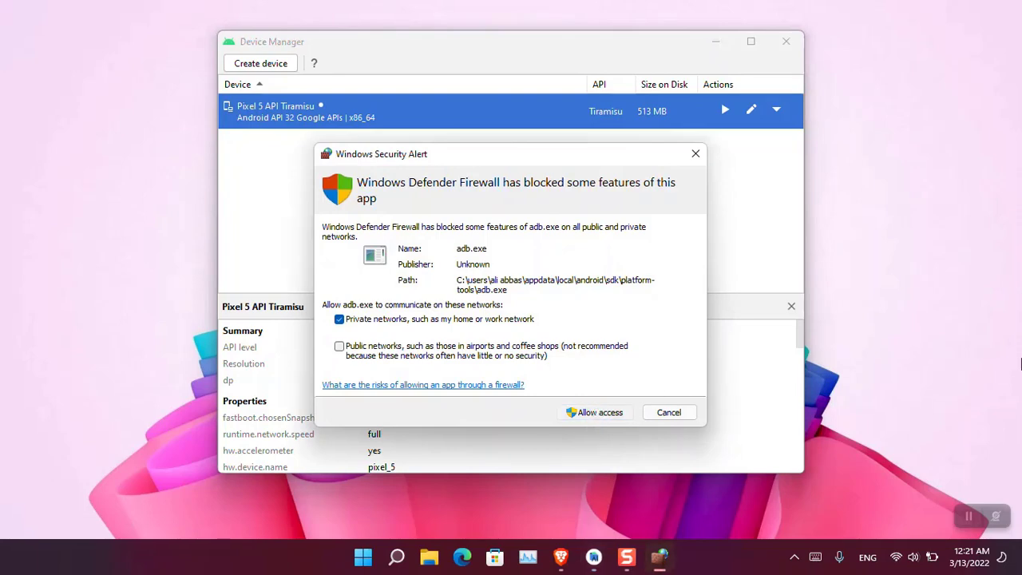
mouse_move(998, 365)
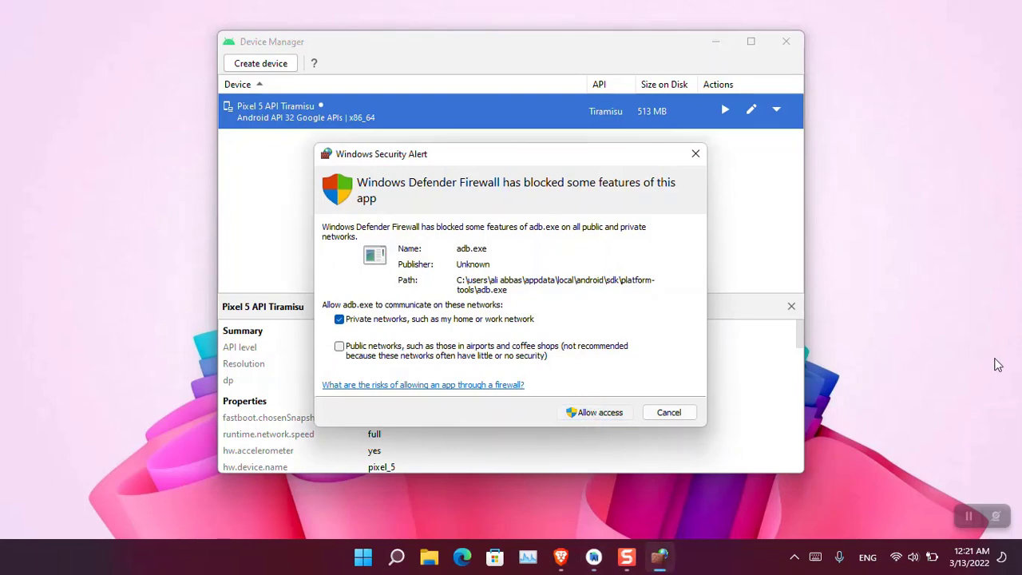
Allow adb.exe through Windows Defender Firewall on private networks
click(594, 412)
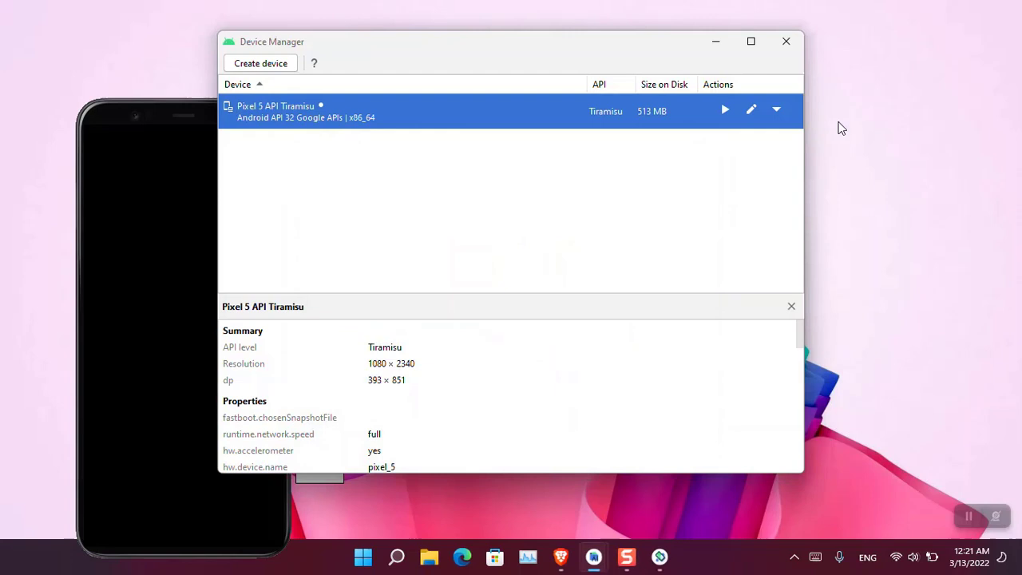
mouse_move(716, 41)
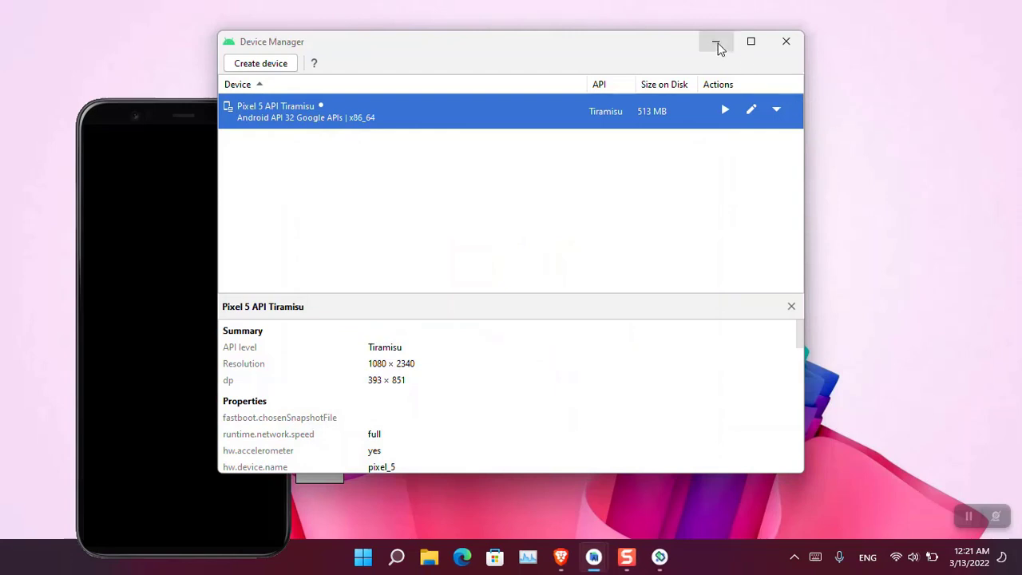
Minimize Device Manager and power on the Pixel 5 emulator
click(717, 41)
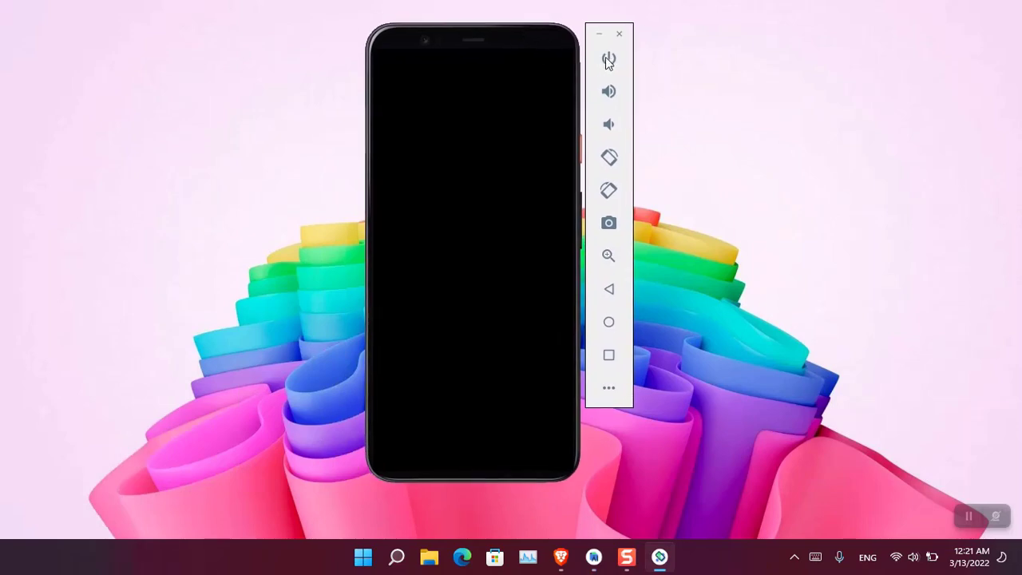
click(608, 59)
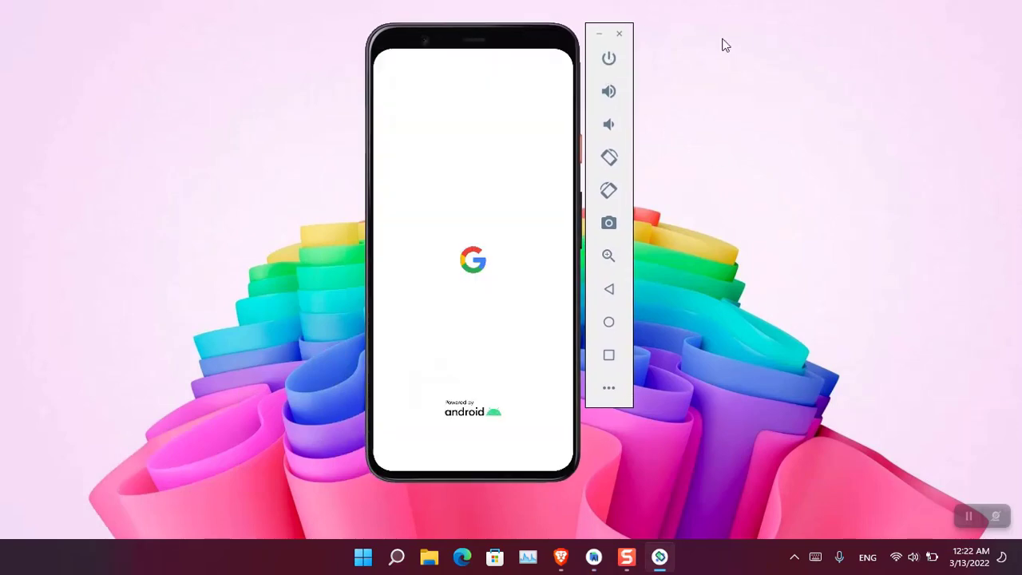
mouse_move(1017, 275)
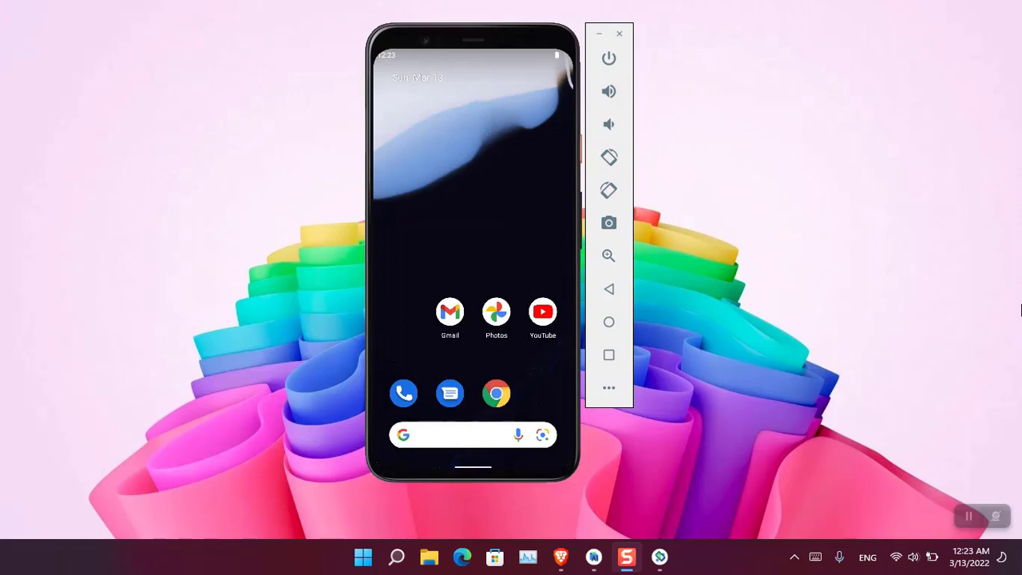
mouse_move(459, 194)
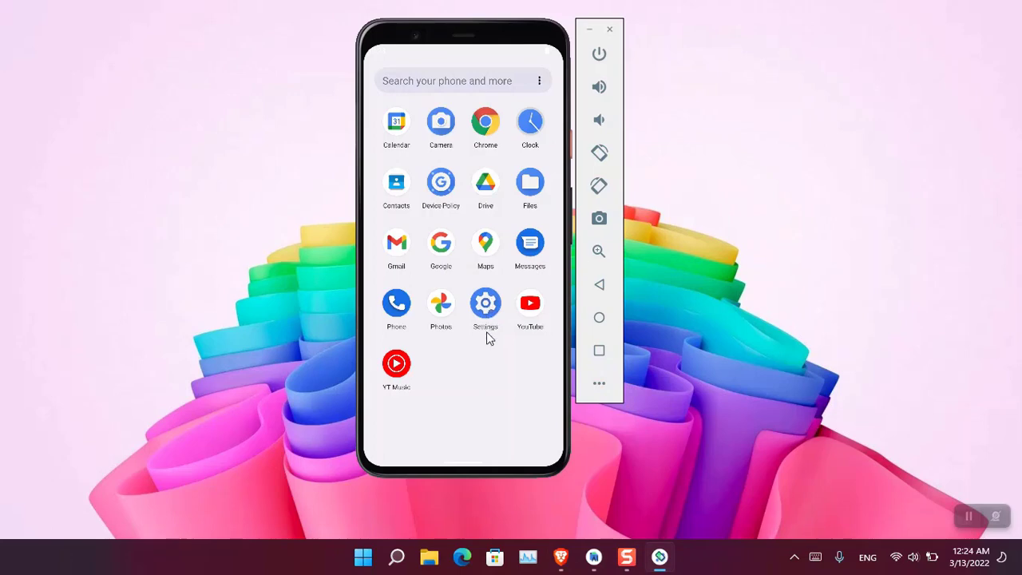
Open the emulator's Settings app and scroll down to About emulated device
click(484, 302)
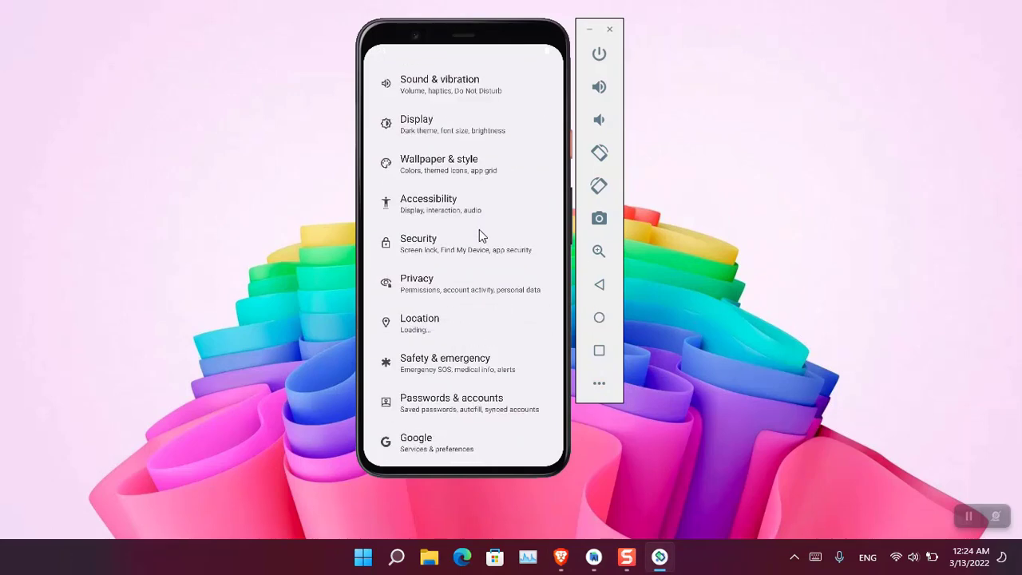
scroll(down, 3)
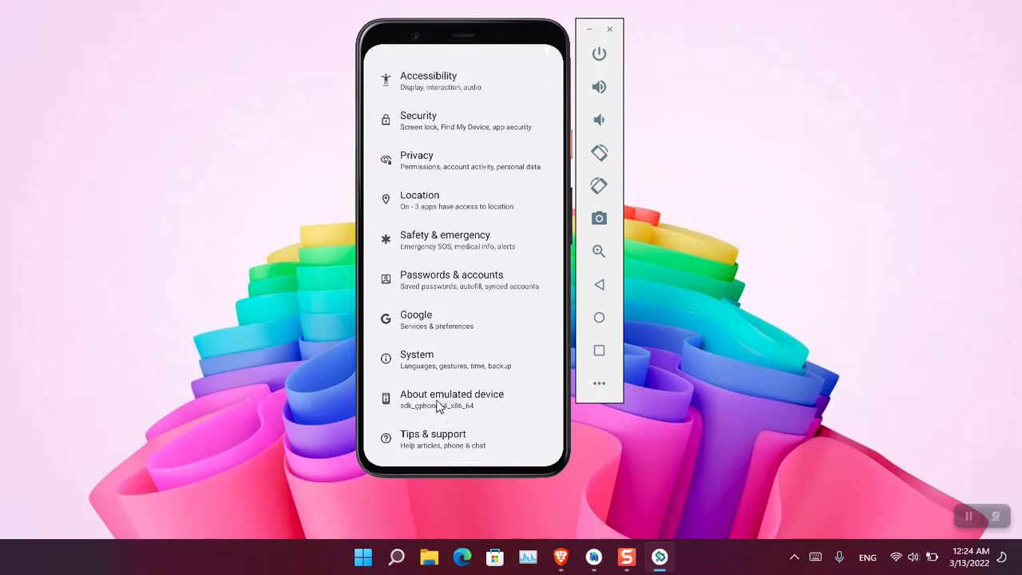